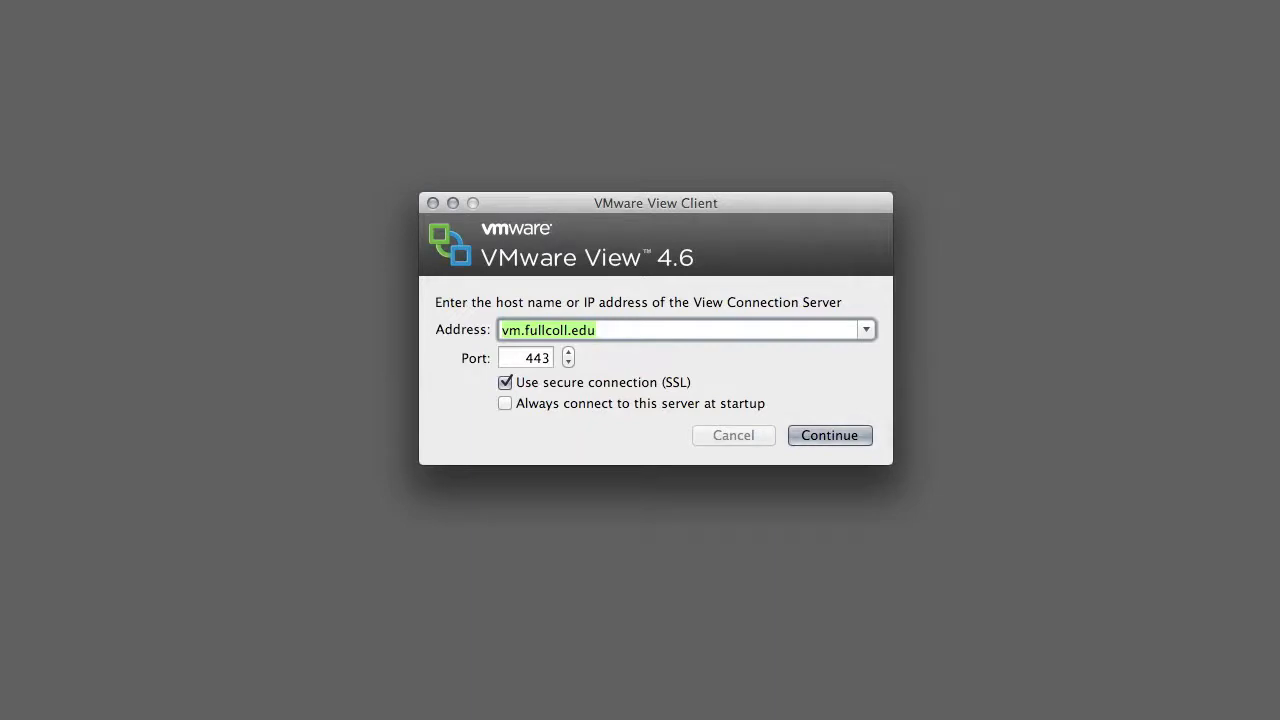
mouse_move(498, 370)
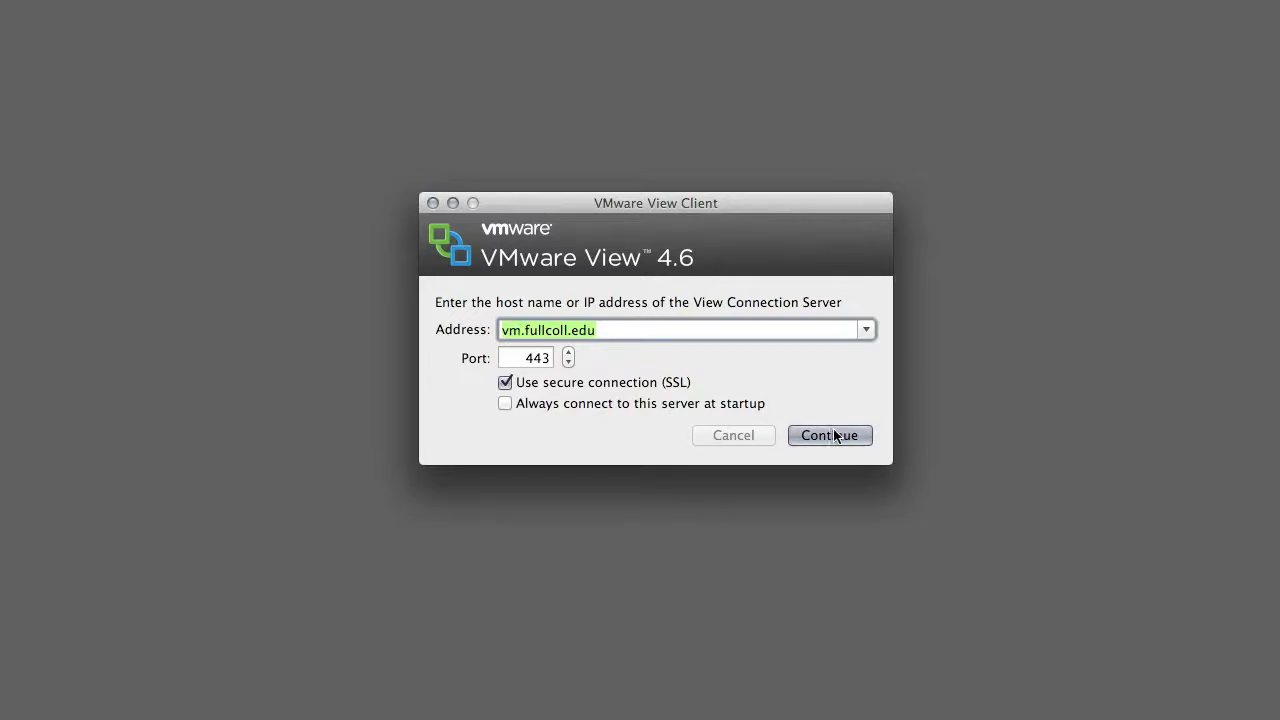
Connect to vm.fullcoll.edu and enter the account password in the login form.
click(828, 436)
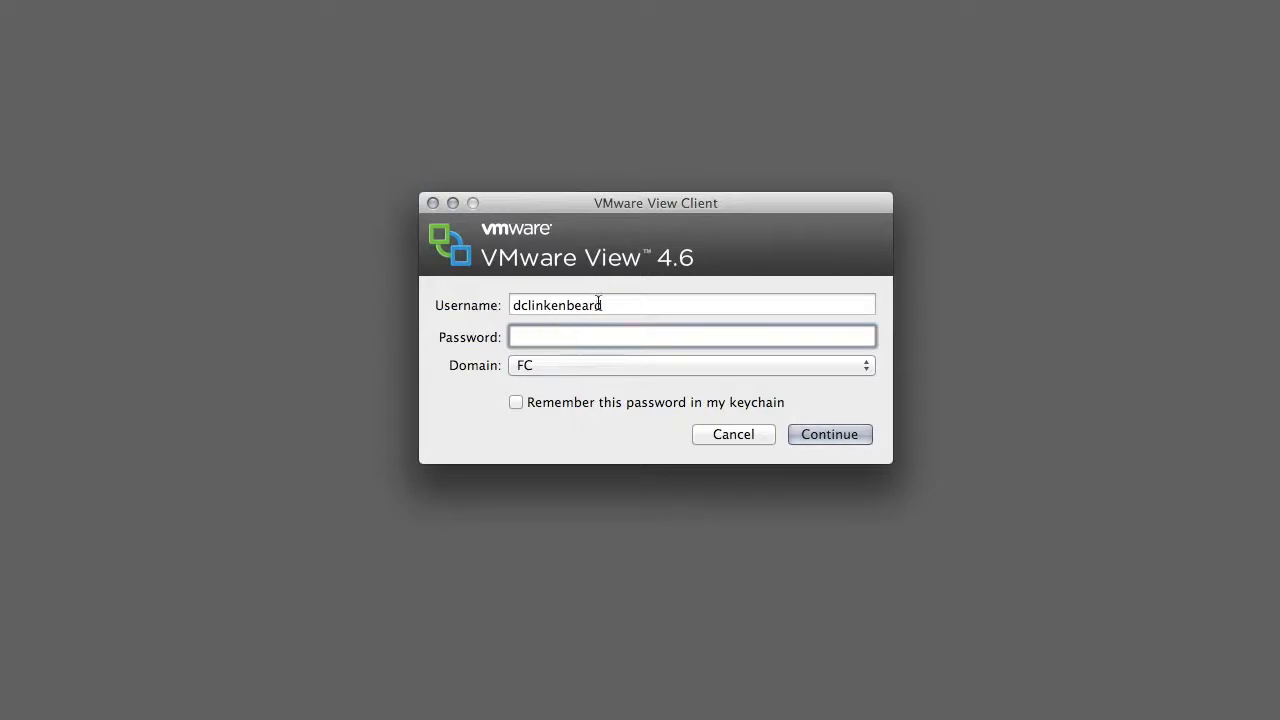
click(692, 336)
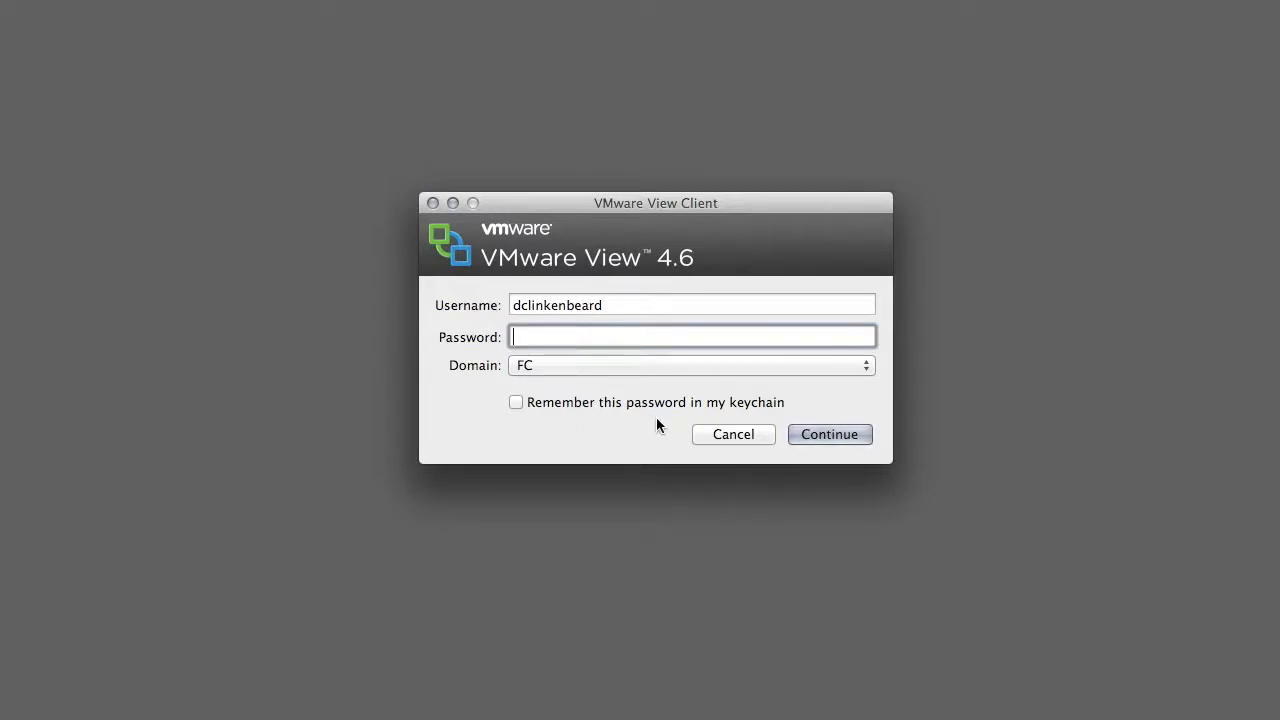
text(password)
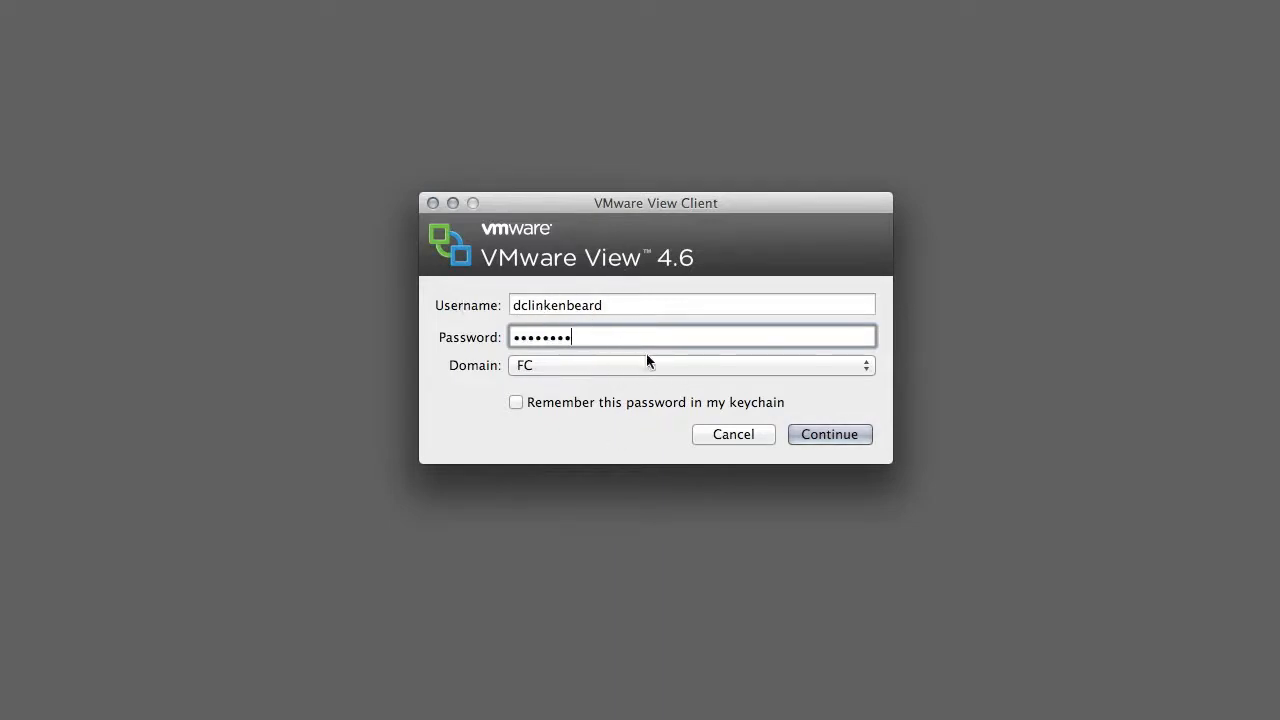
mouse_move(894, 432)
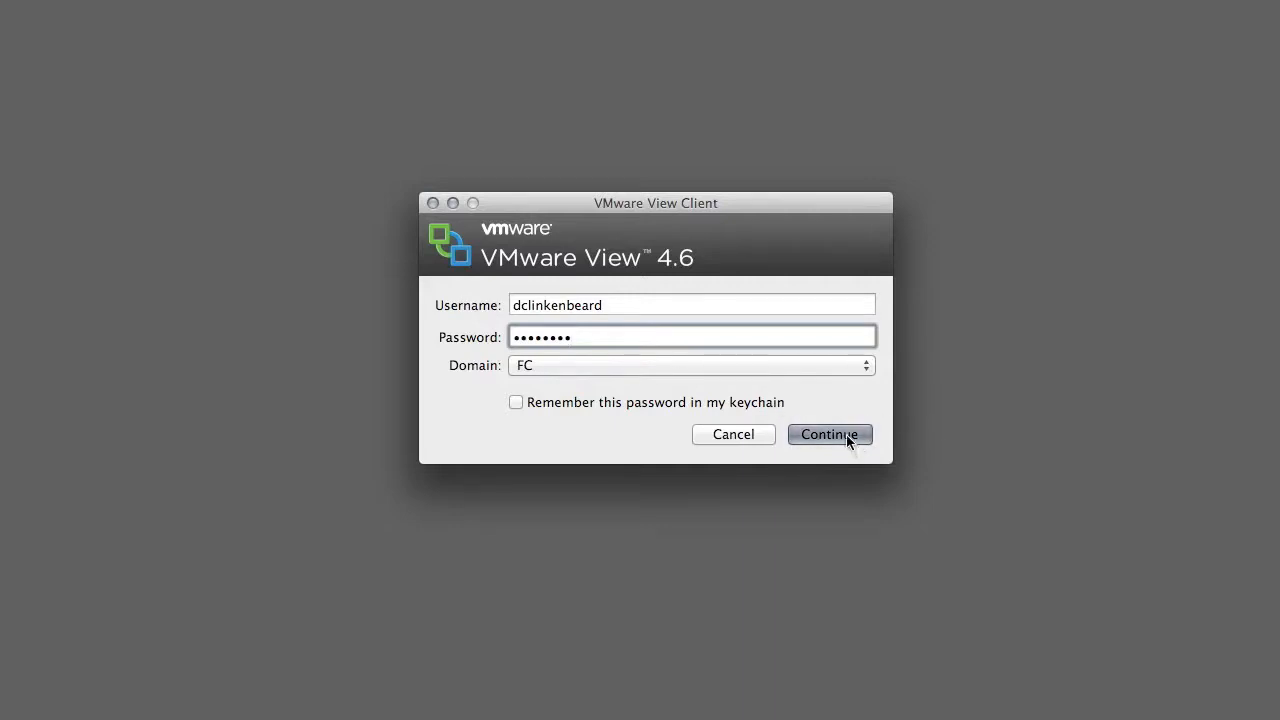
Sign in and connect to the Office2013Staff desktop from the Available Desktops list.
click(830, 434)
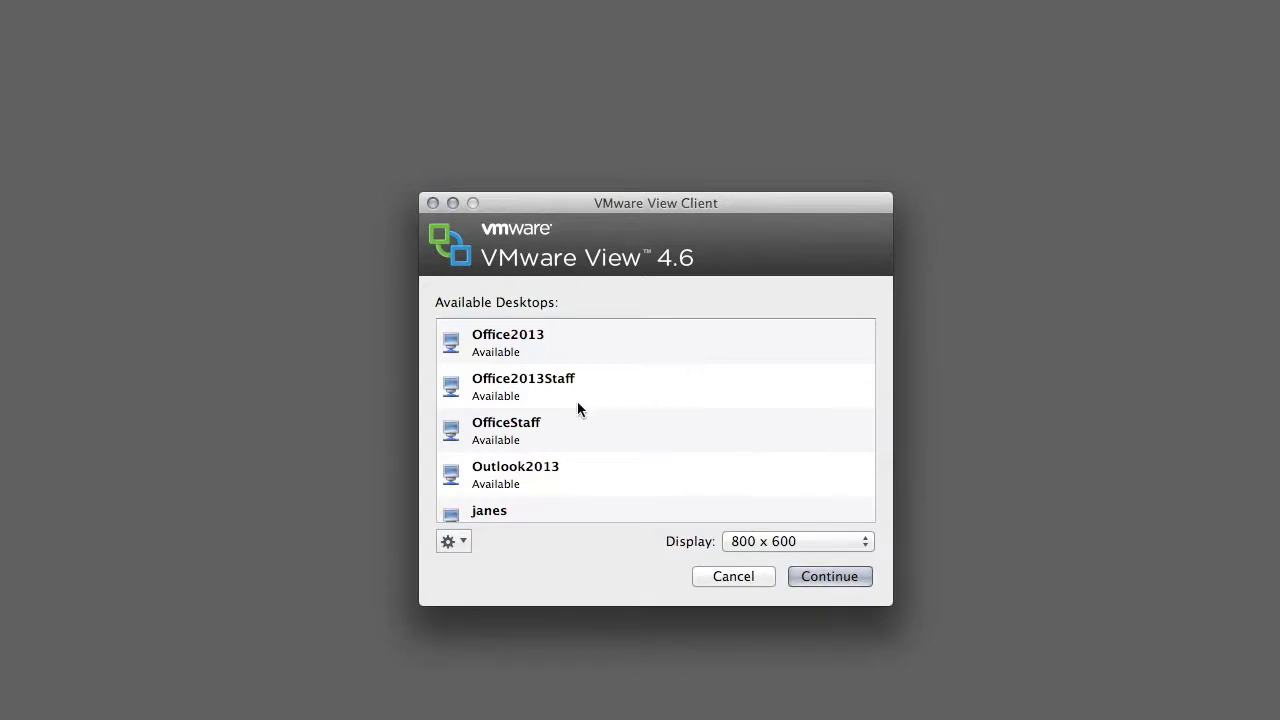
scroll(down, 3)
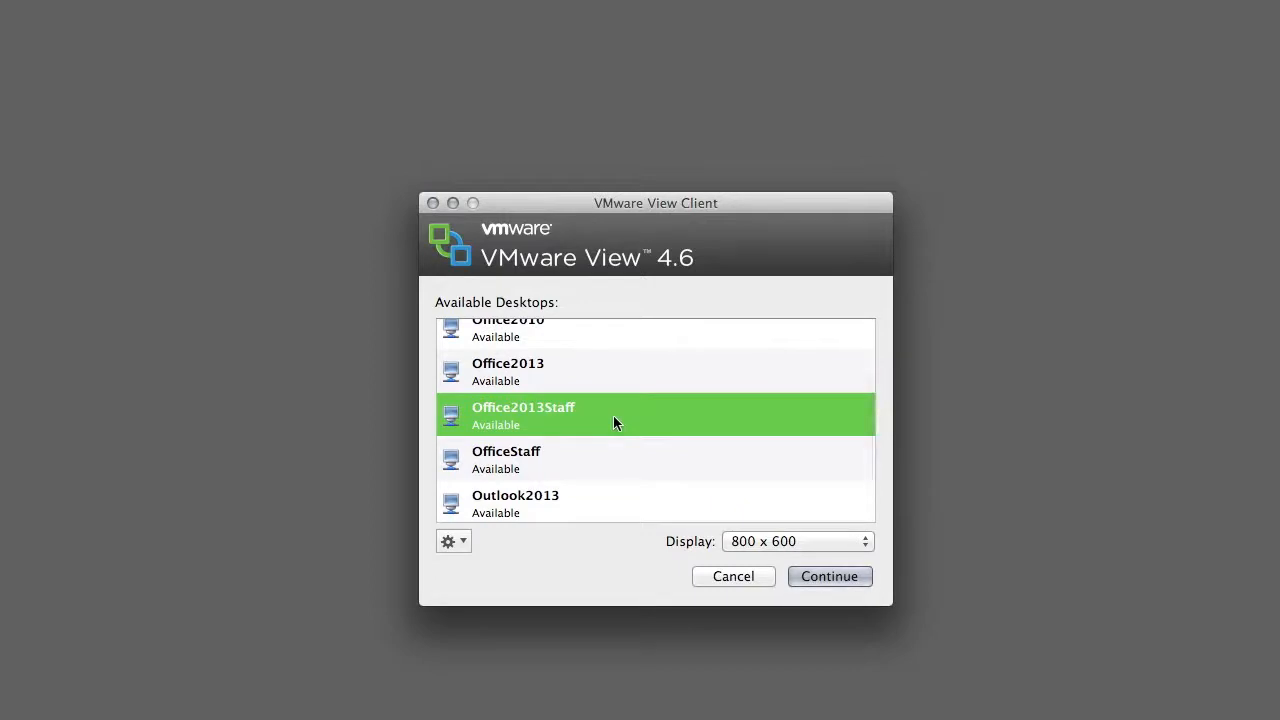
click(830, 576)
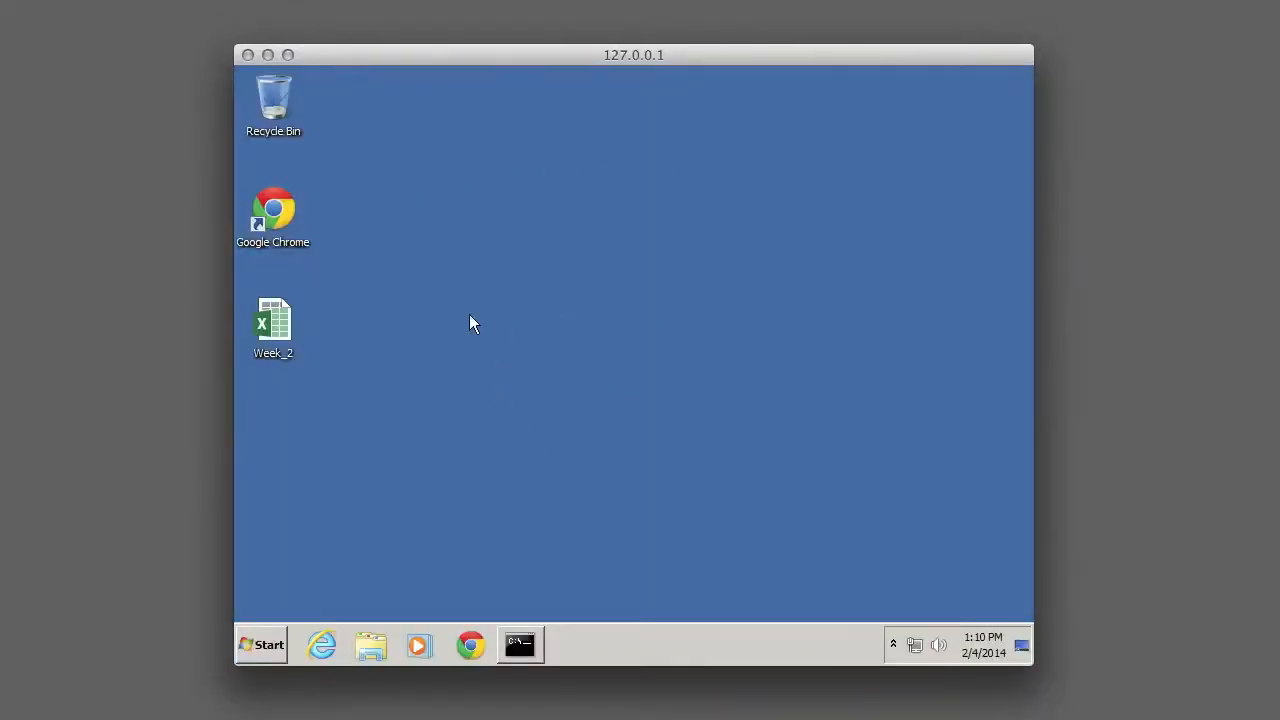
mouse_move(524, 372)
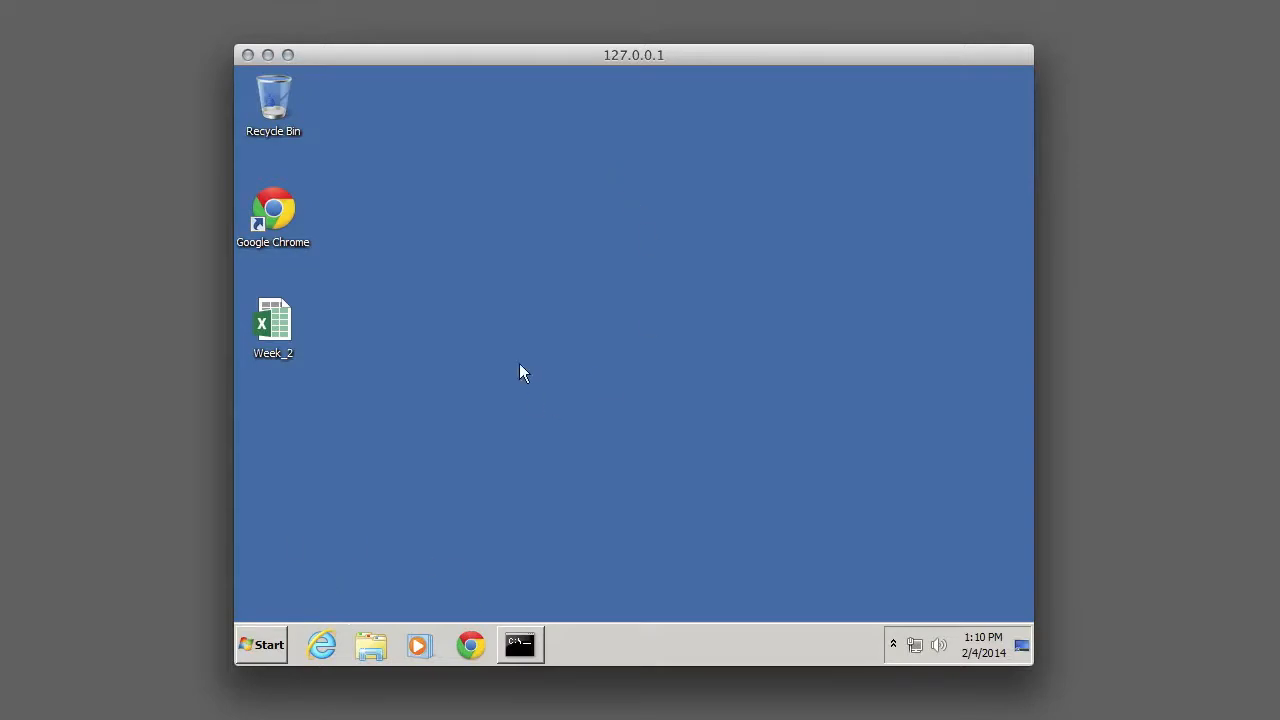
Launch Google Chrome from the taskbar of the remote Windows 7 desktop.
click(262, 644)
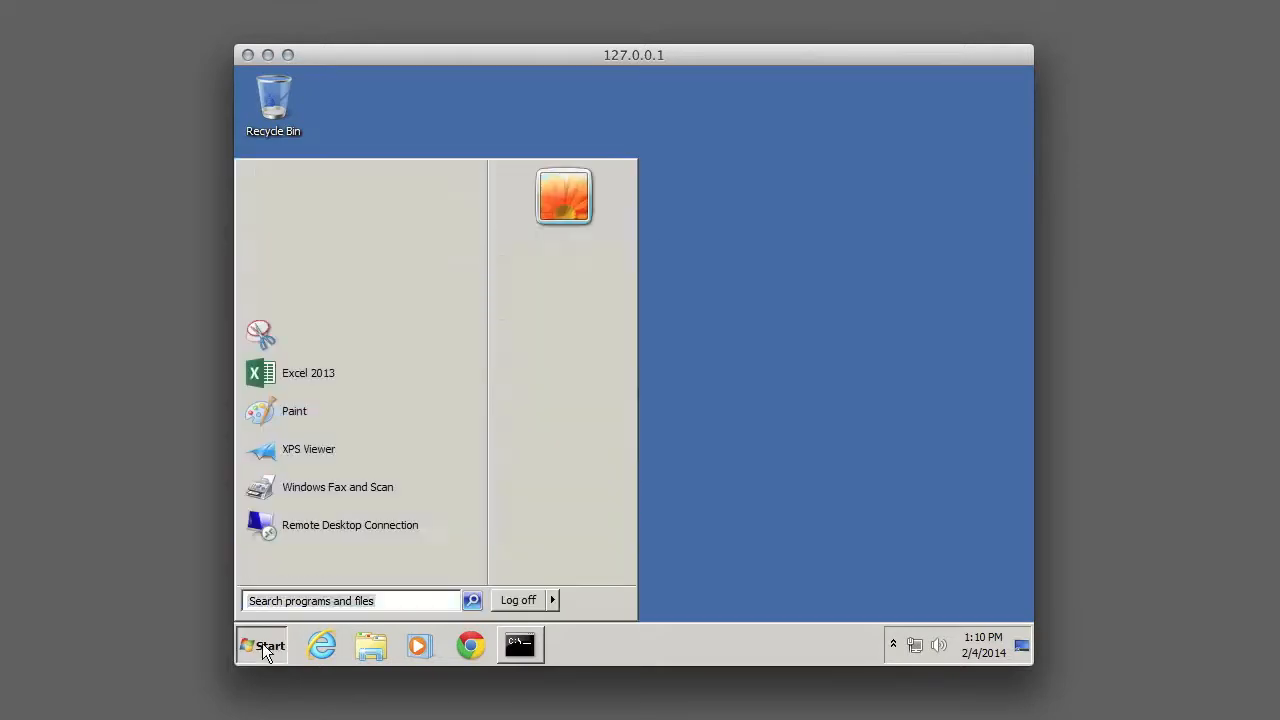
click(264, 644)
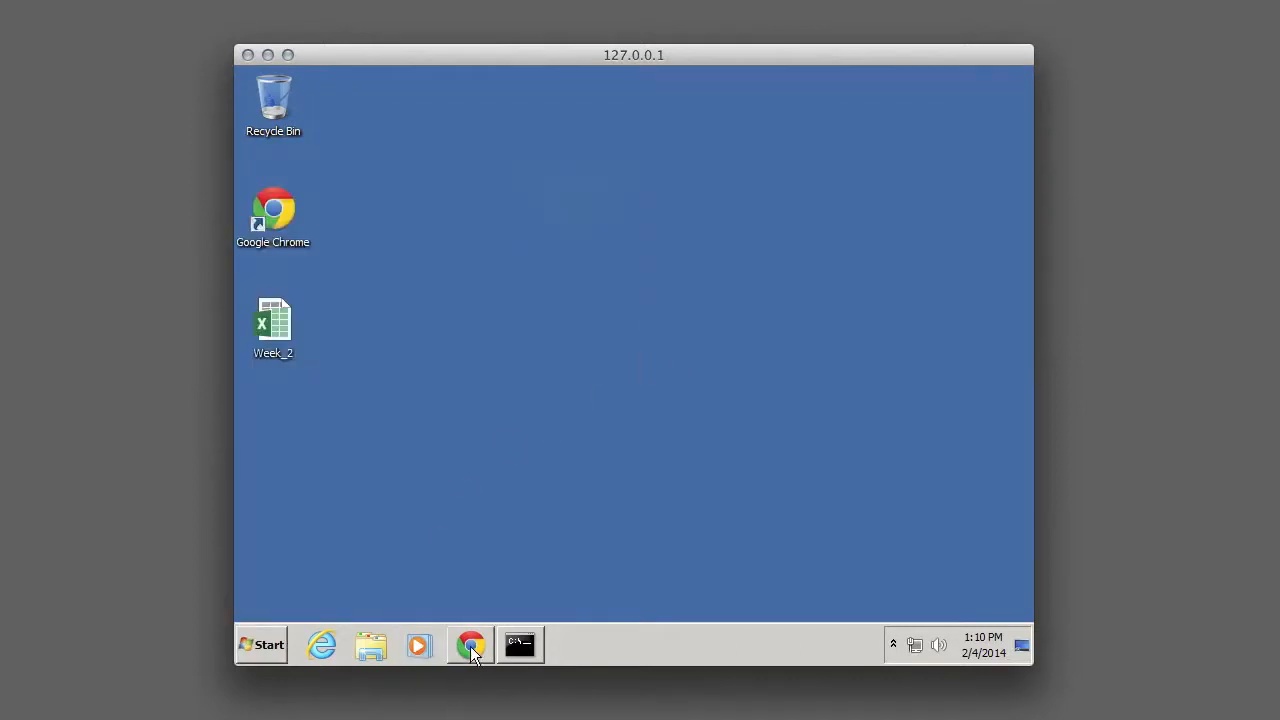
click(468, 644)
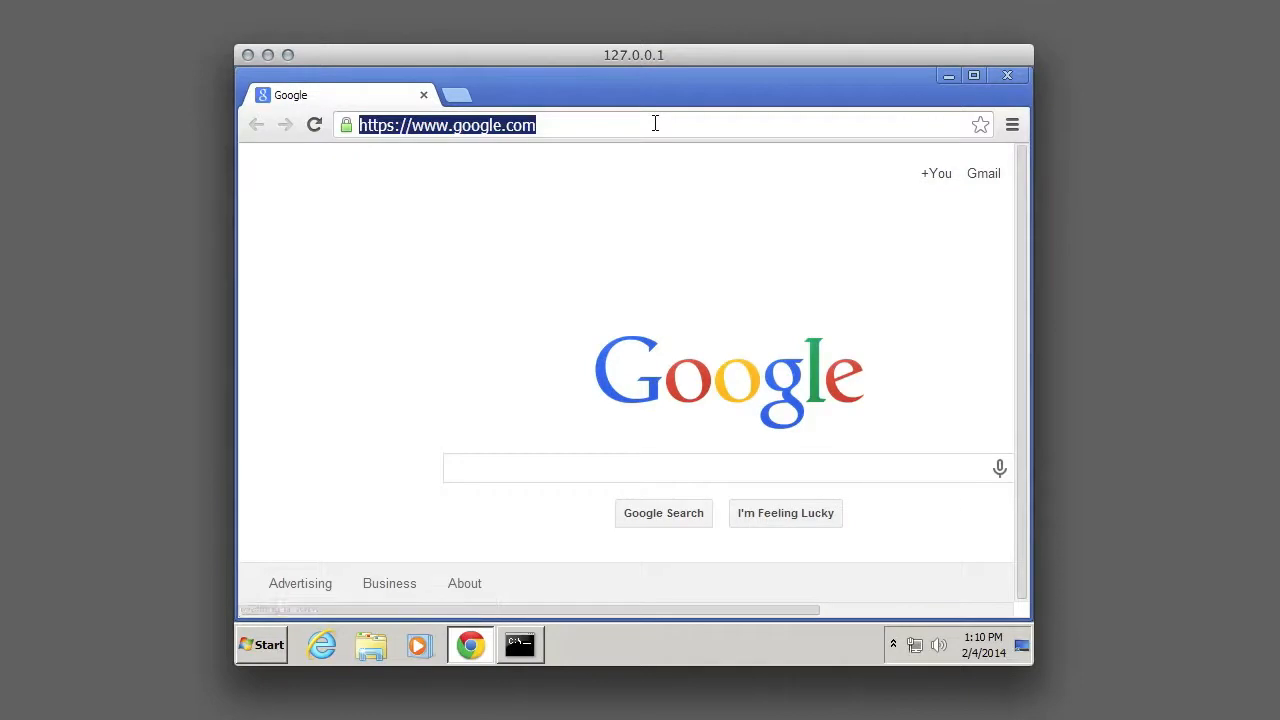
text(https://blackboard.nocccd.edu)
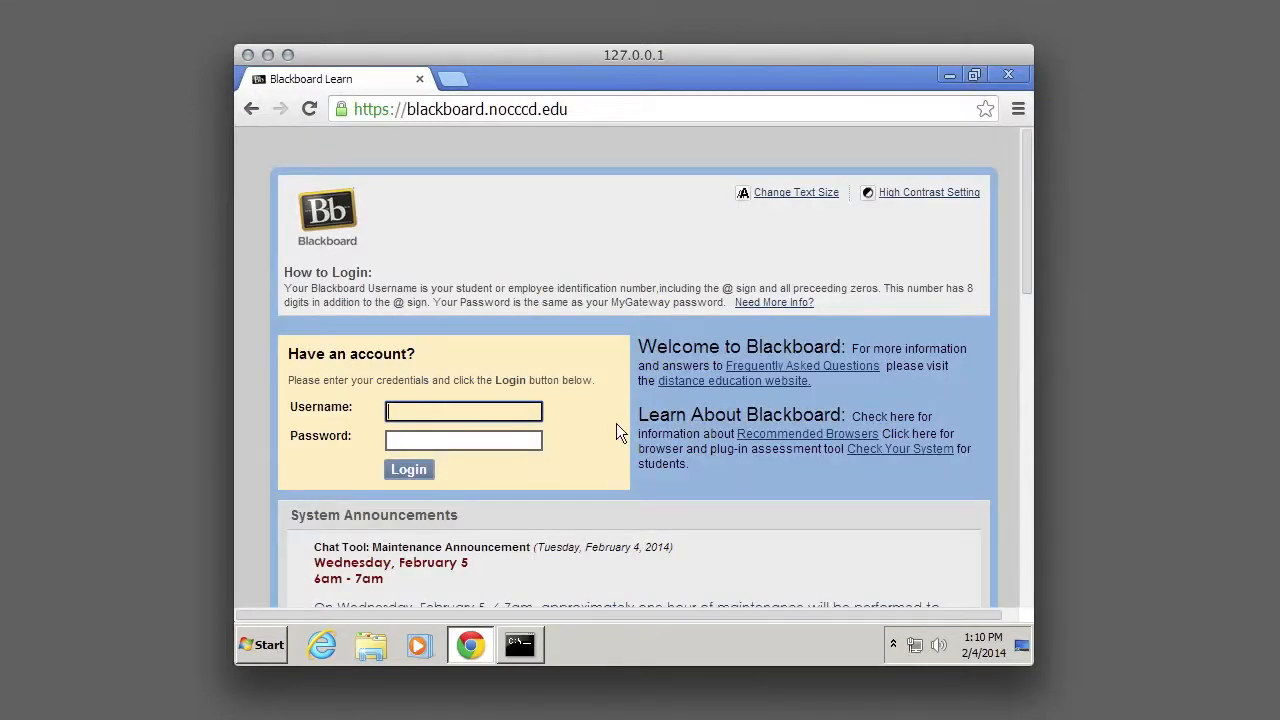
click(408, 468)
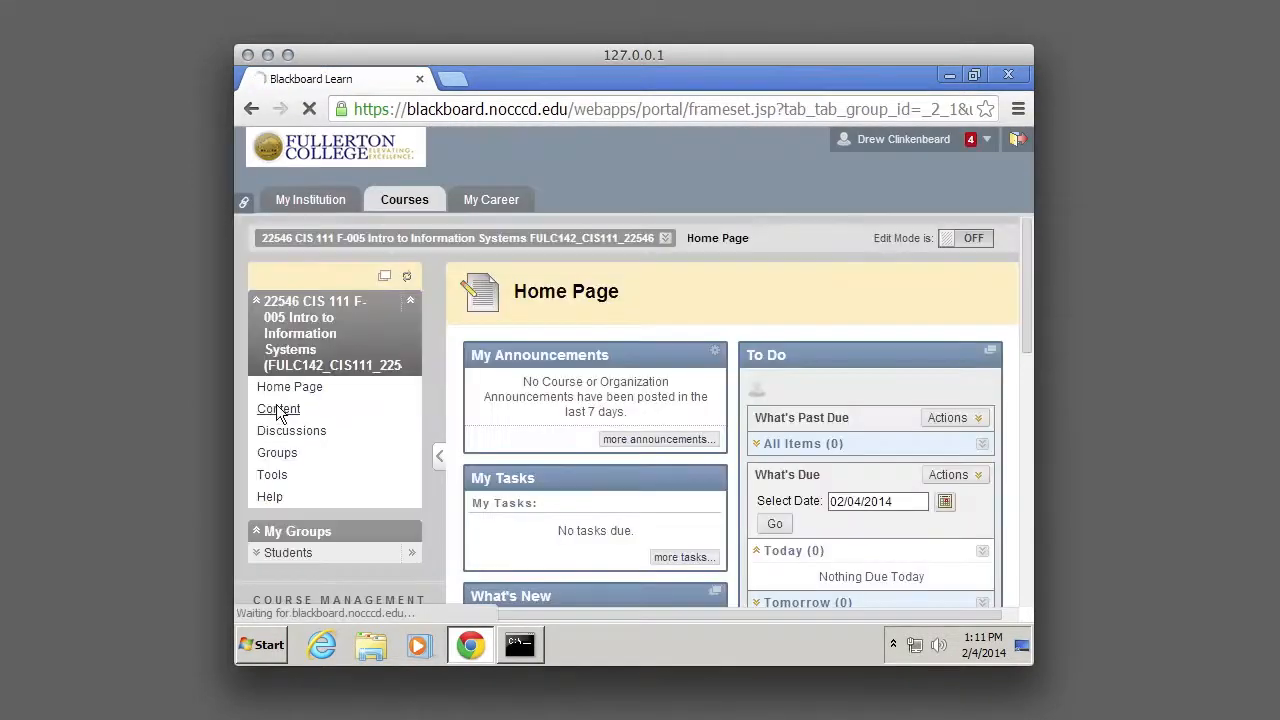
click(278, 408)
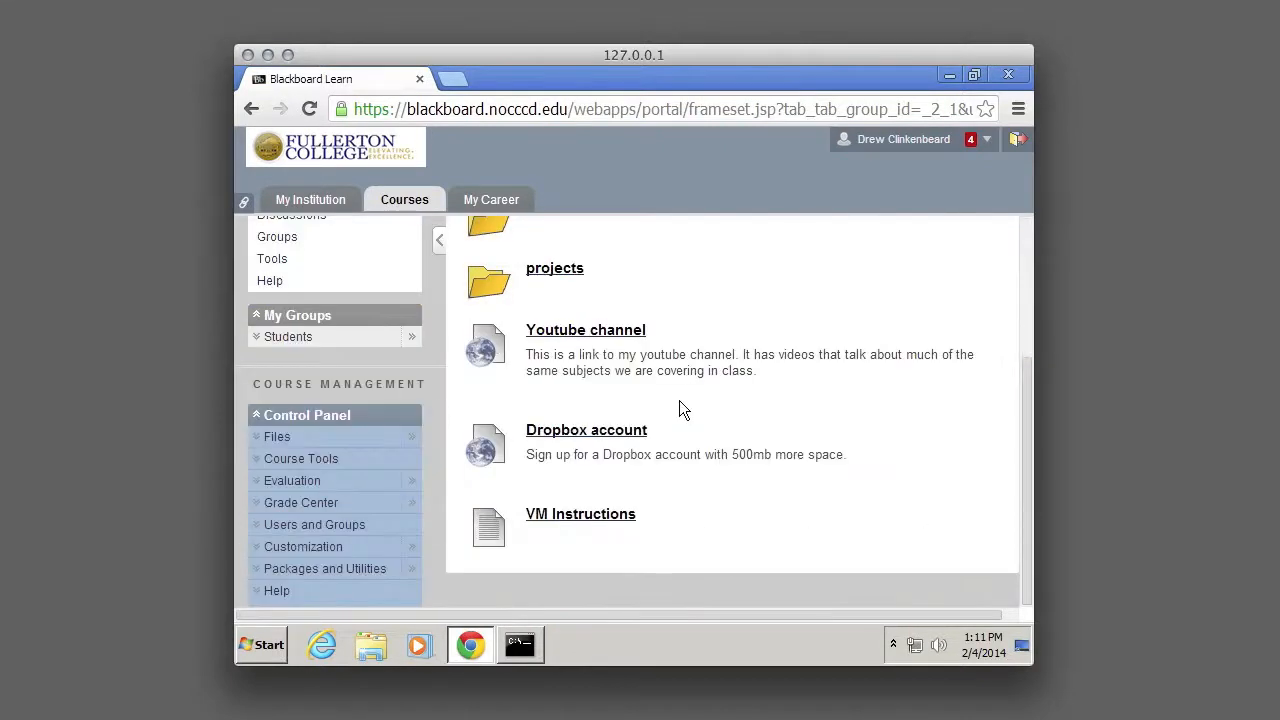
mouse_move(544, 532)
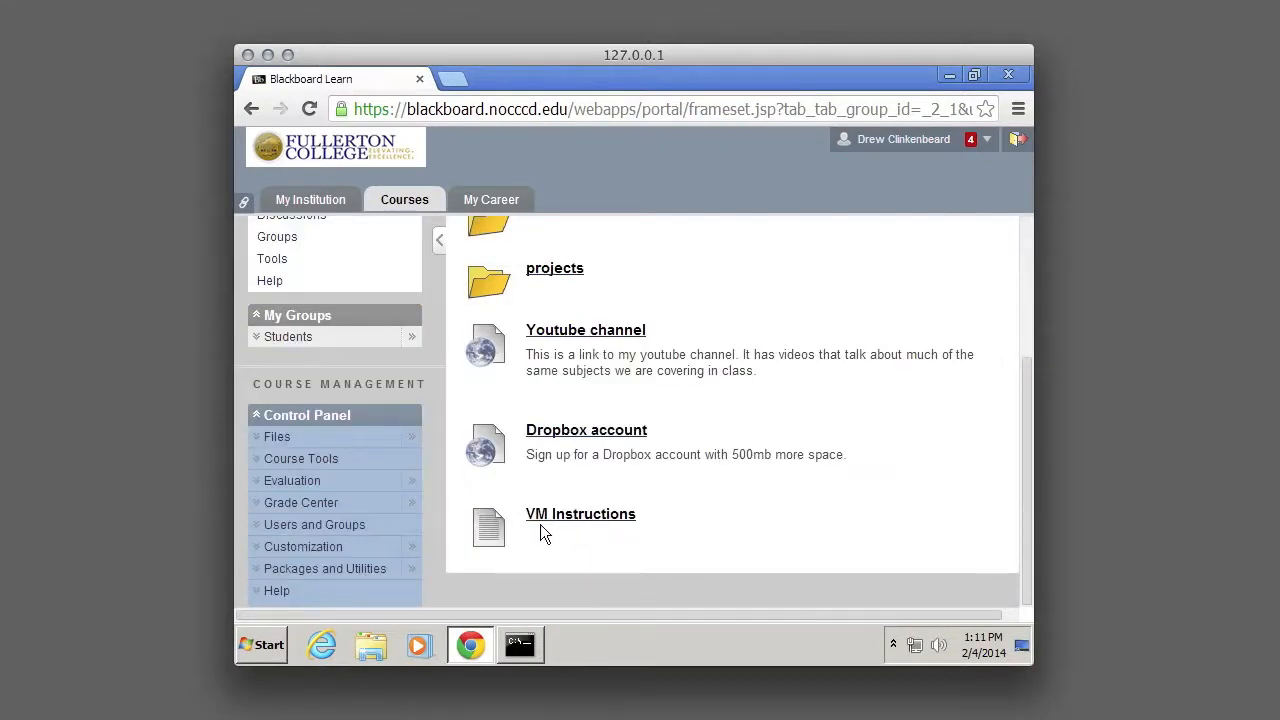
mouse_move(604, 496)
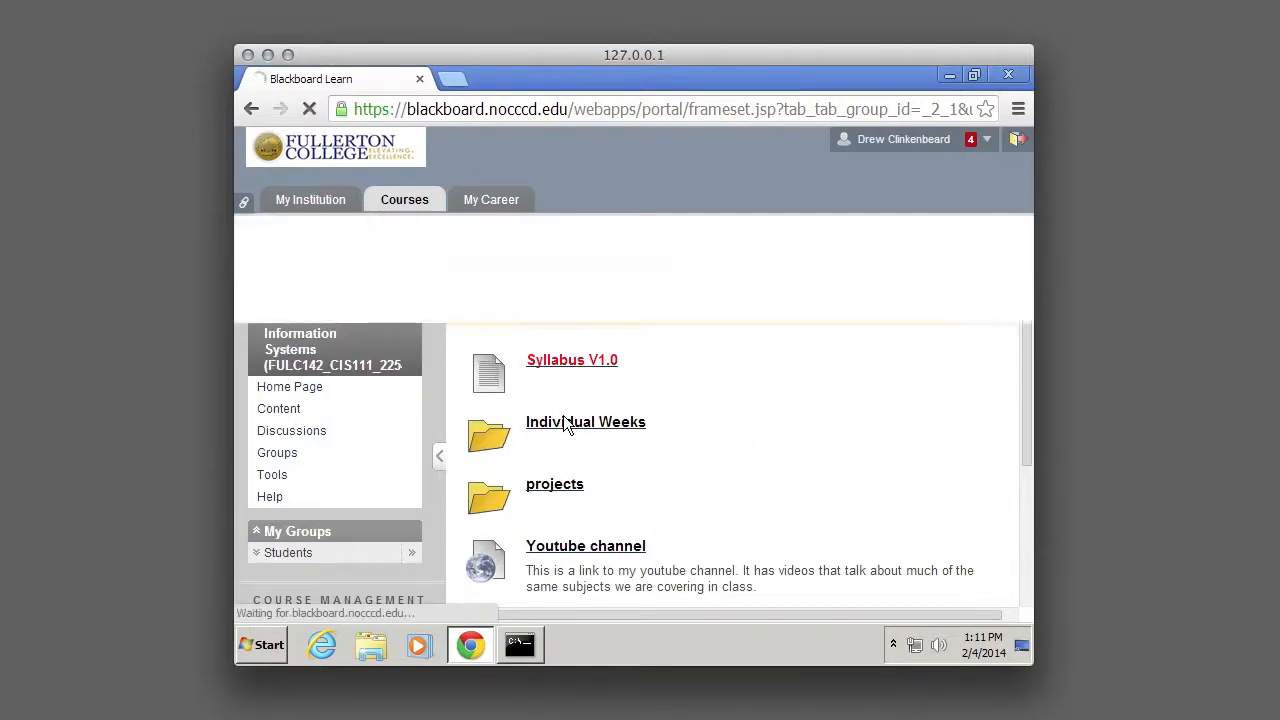
Download the Excel Worksheet from Individual Weeks > week 2 - February 3rd and open Week_2.xlsx.
click(584, 422)
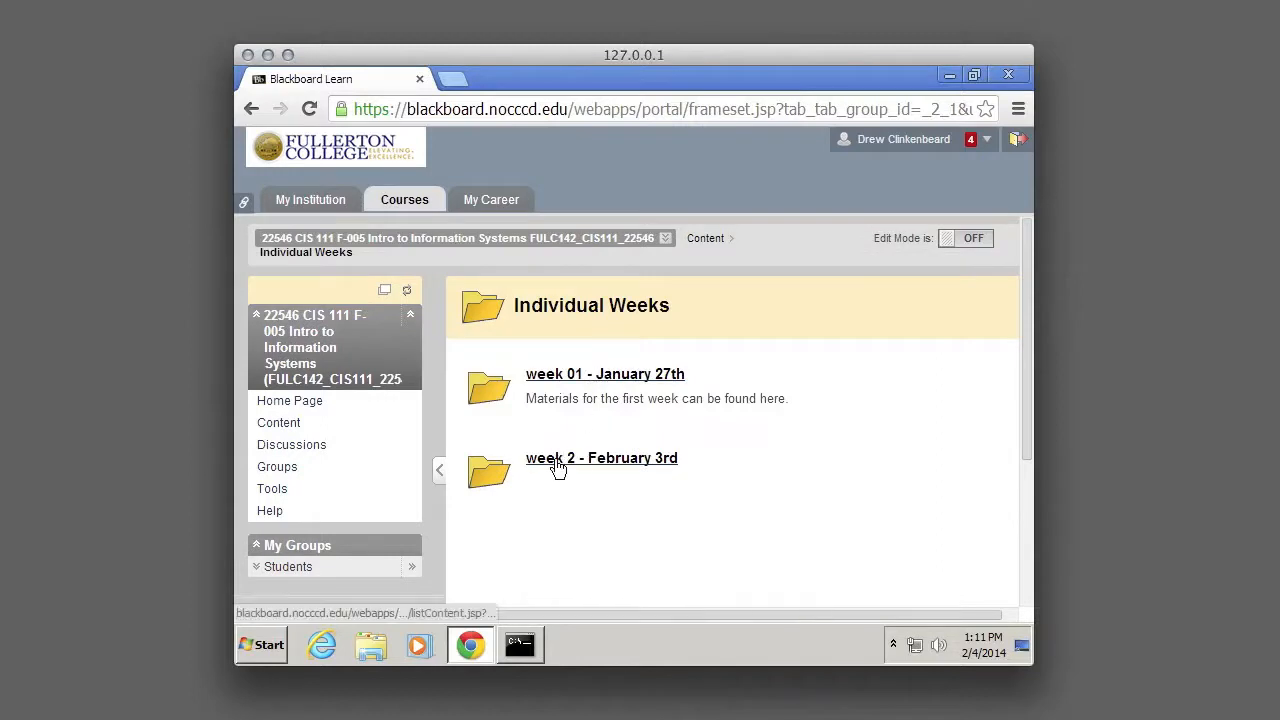
click(600, 458)
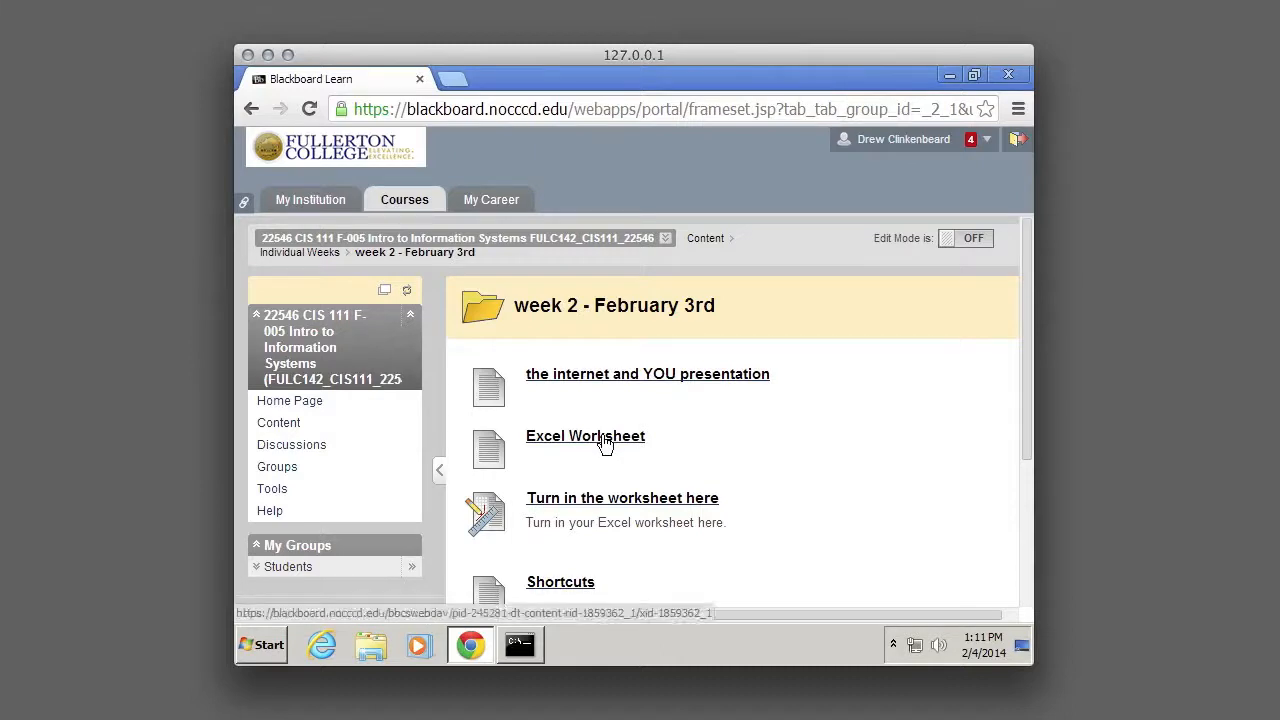
scroll(down, 3)
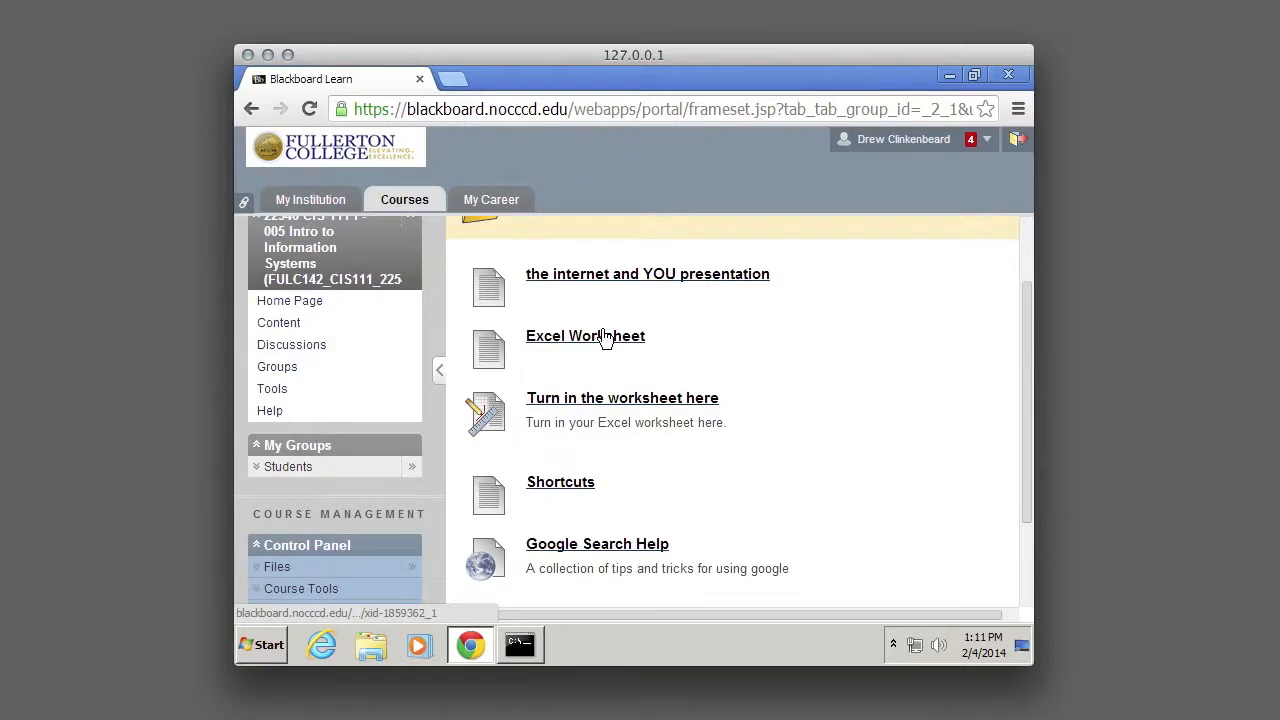
click(584, 336)
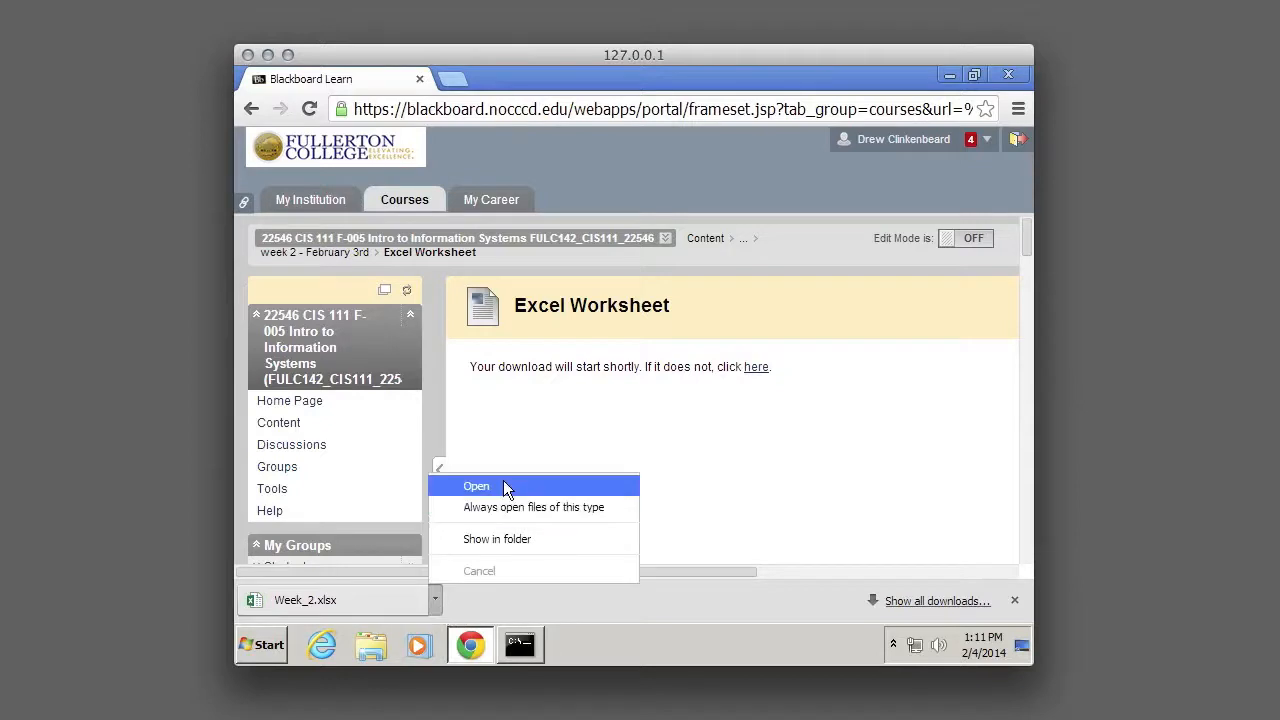
click(476, 486)
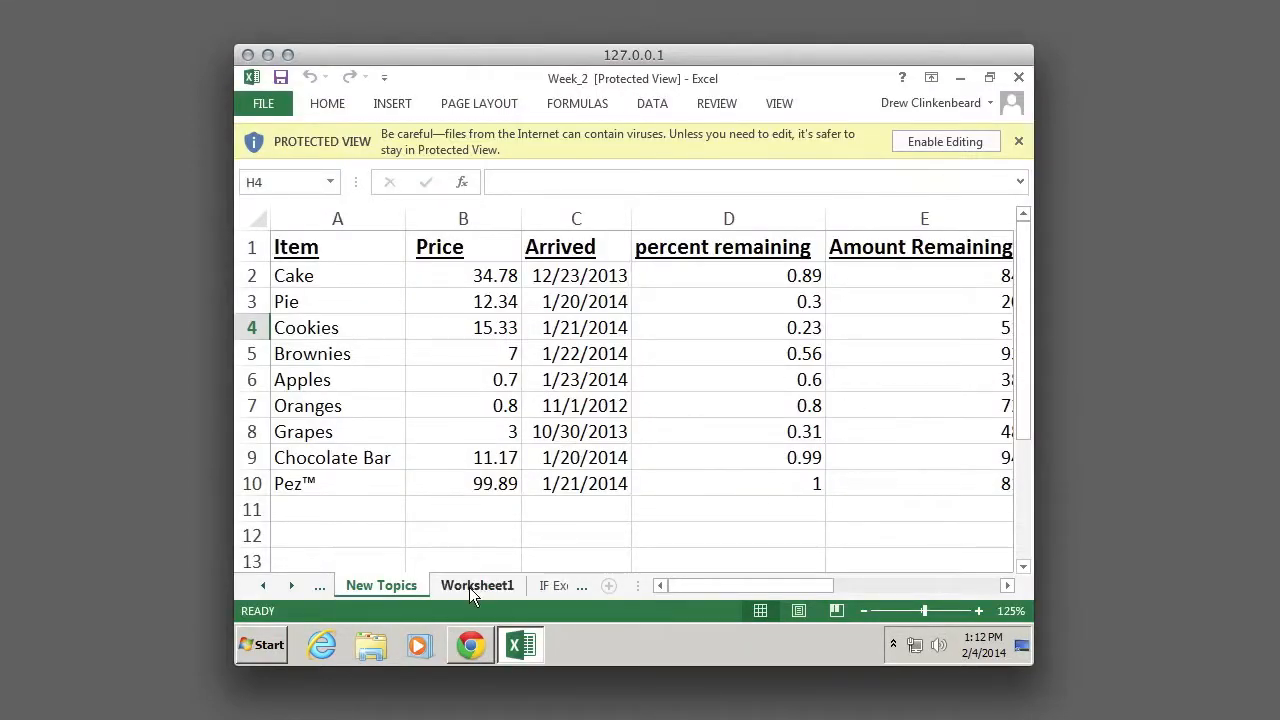
Look over the worksheets, then enable editing on the Week_2 workbook.
click(476, 584)
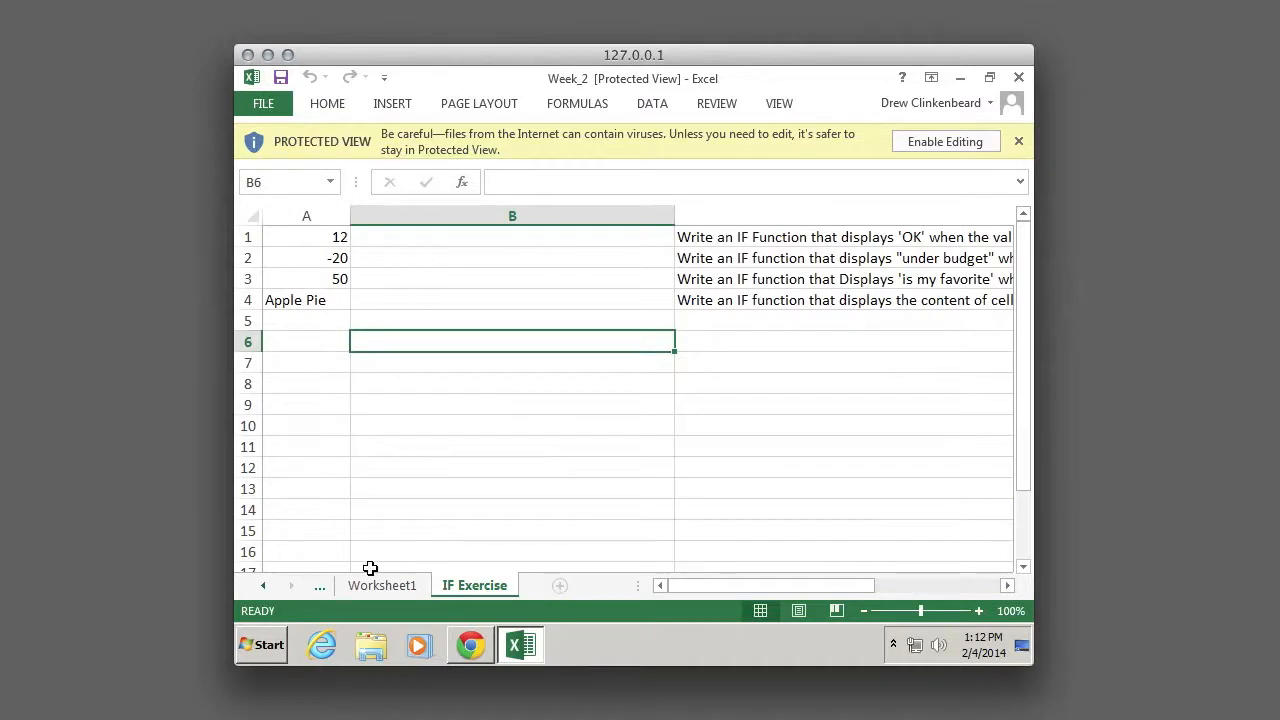
click(380, 584)
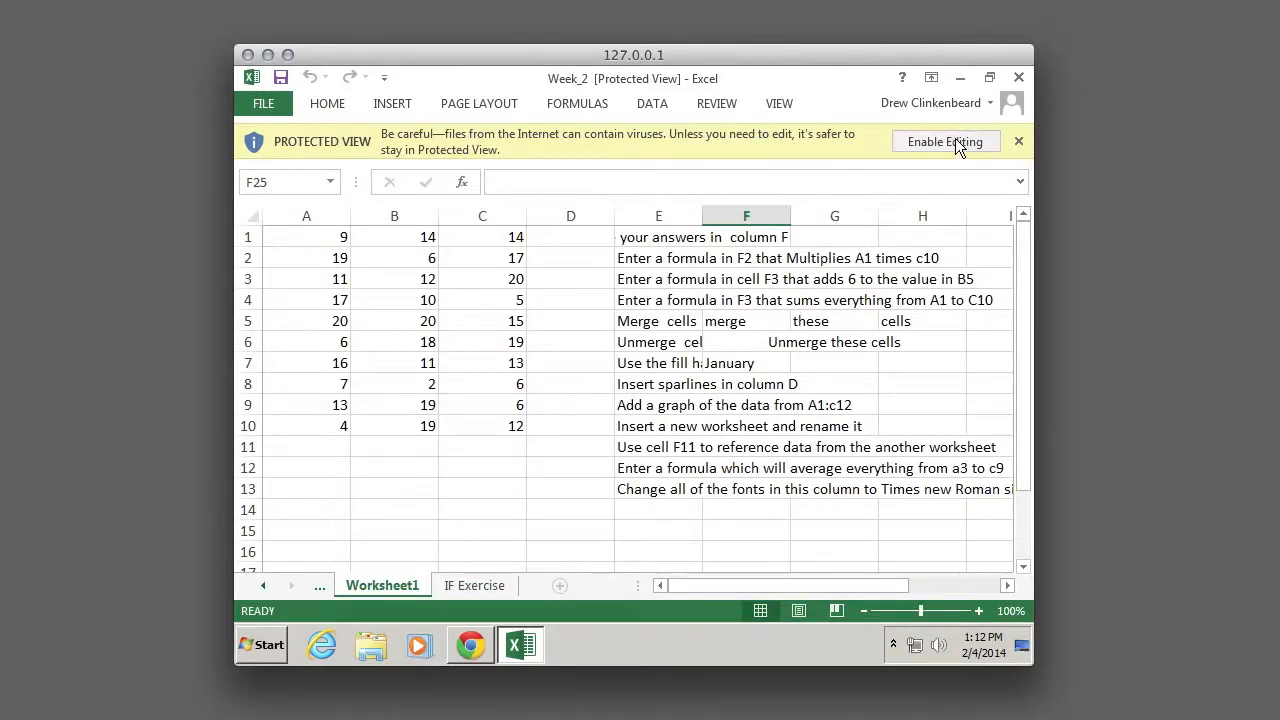
click(944, 140)
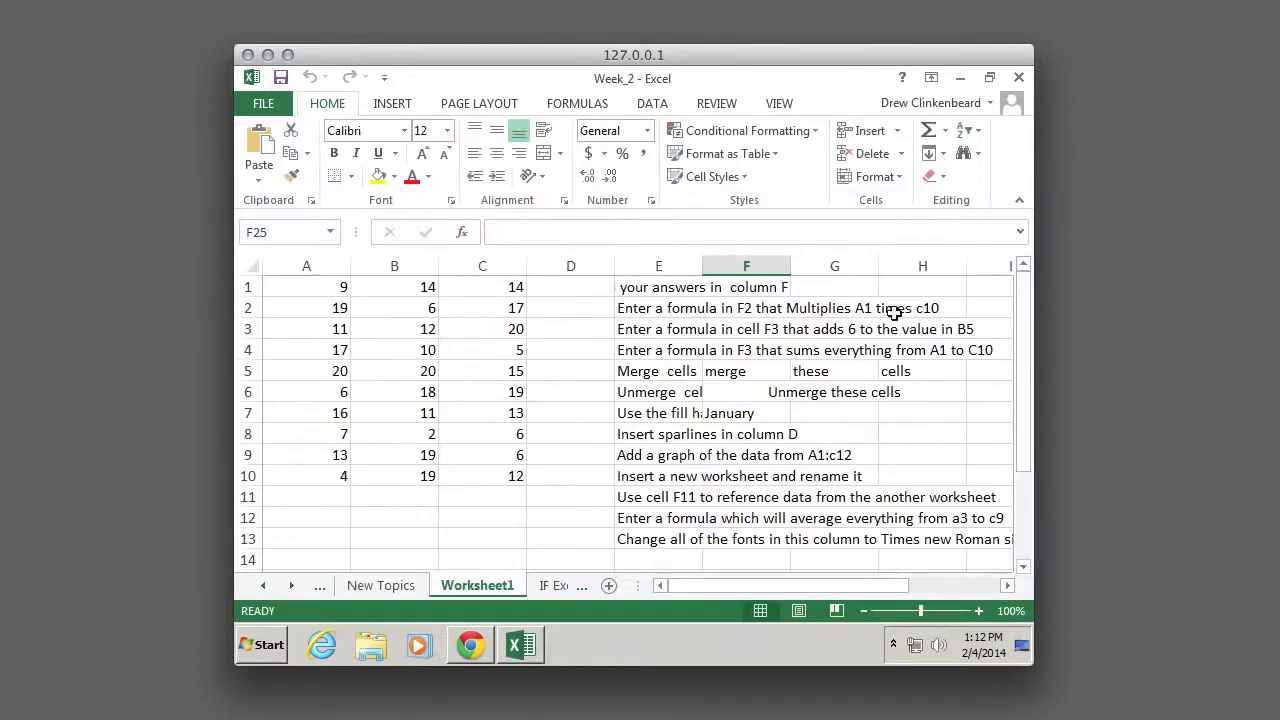
mouse_move(624, 542)
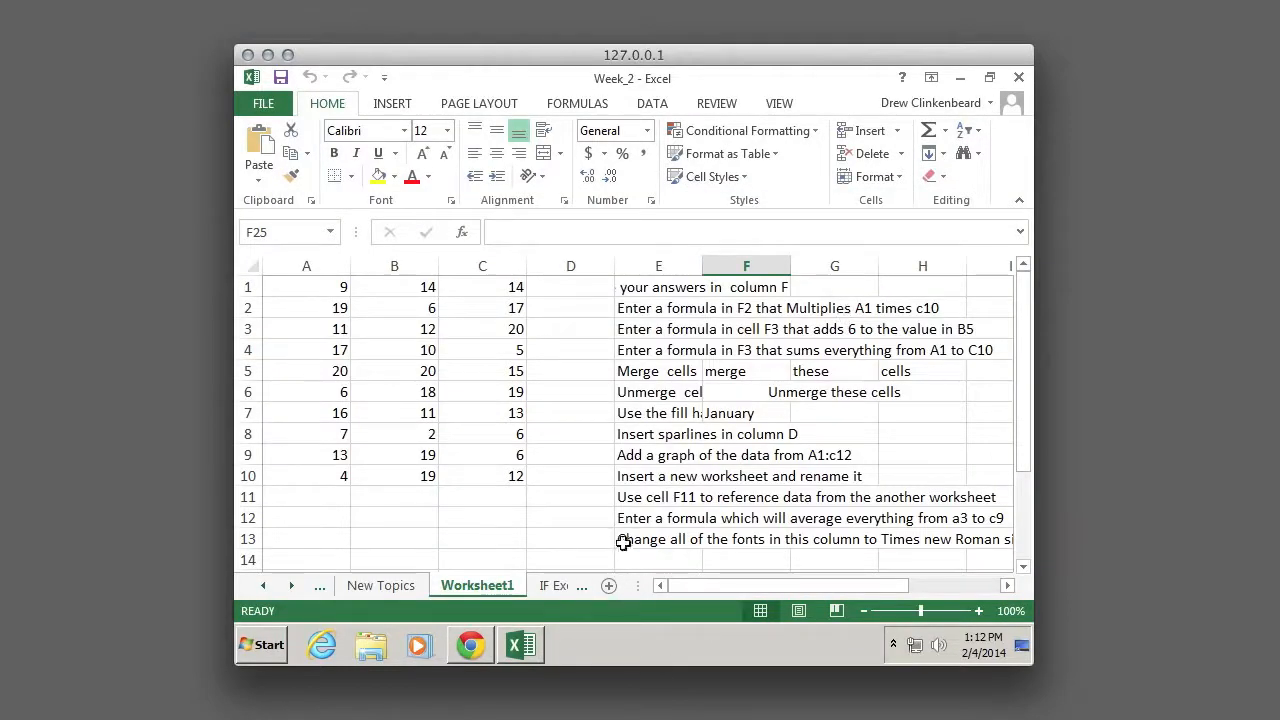
mouse_move(702, 264)
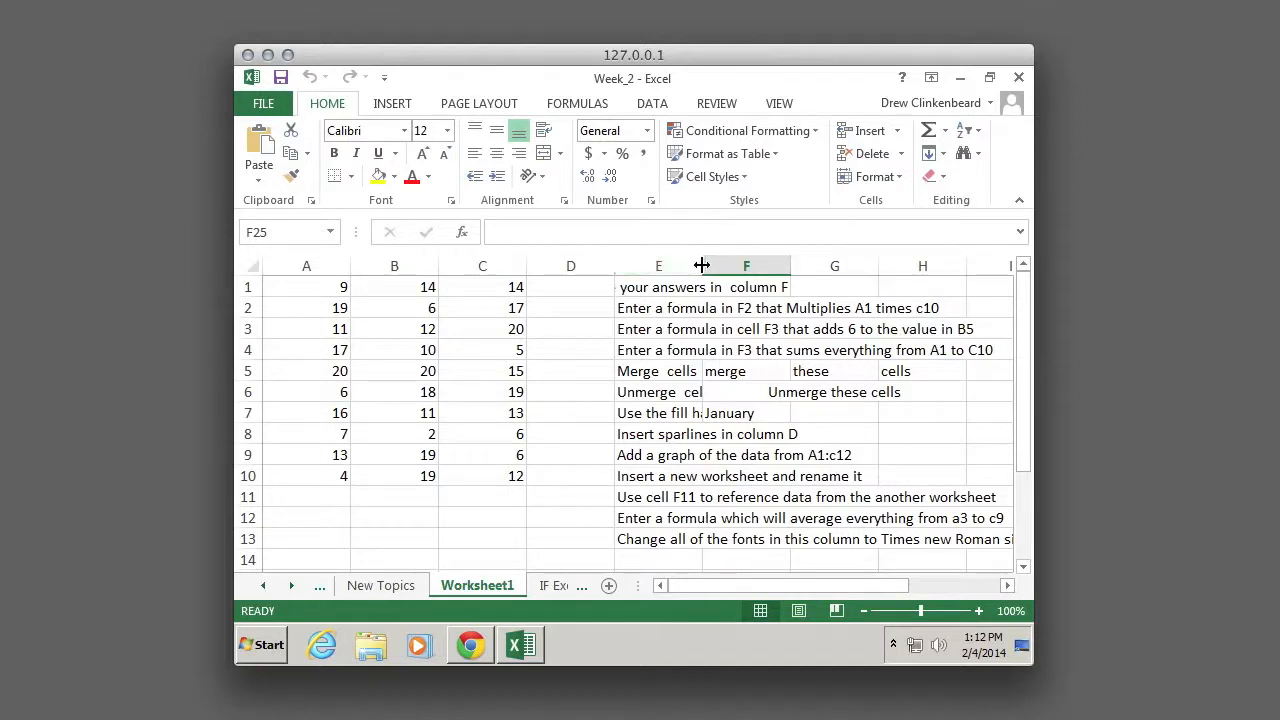
Autofit column E to its instructions and select cell F2 for the first answer.
click(744, 264)
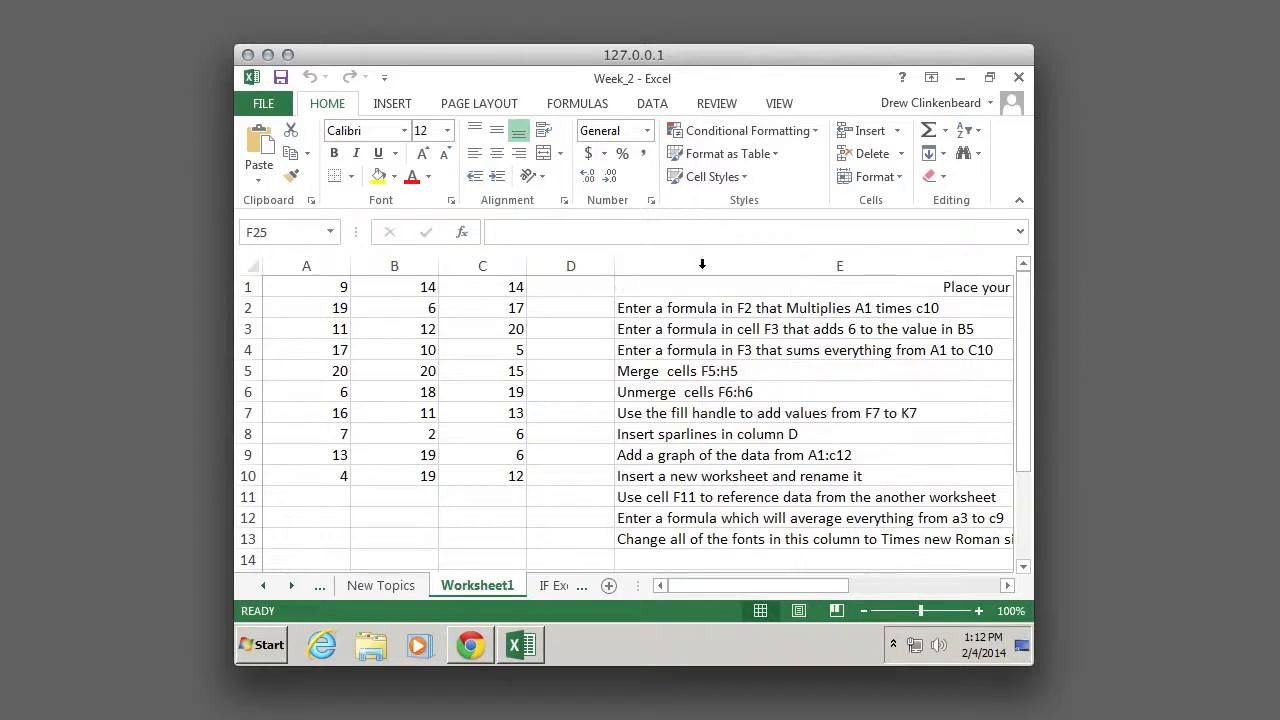
mouse_move(886, 328)
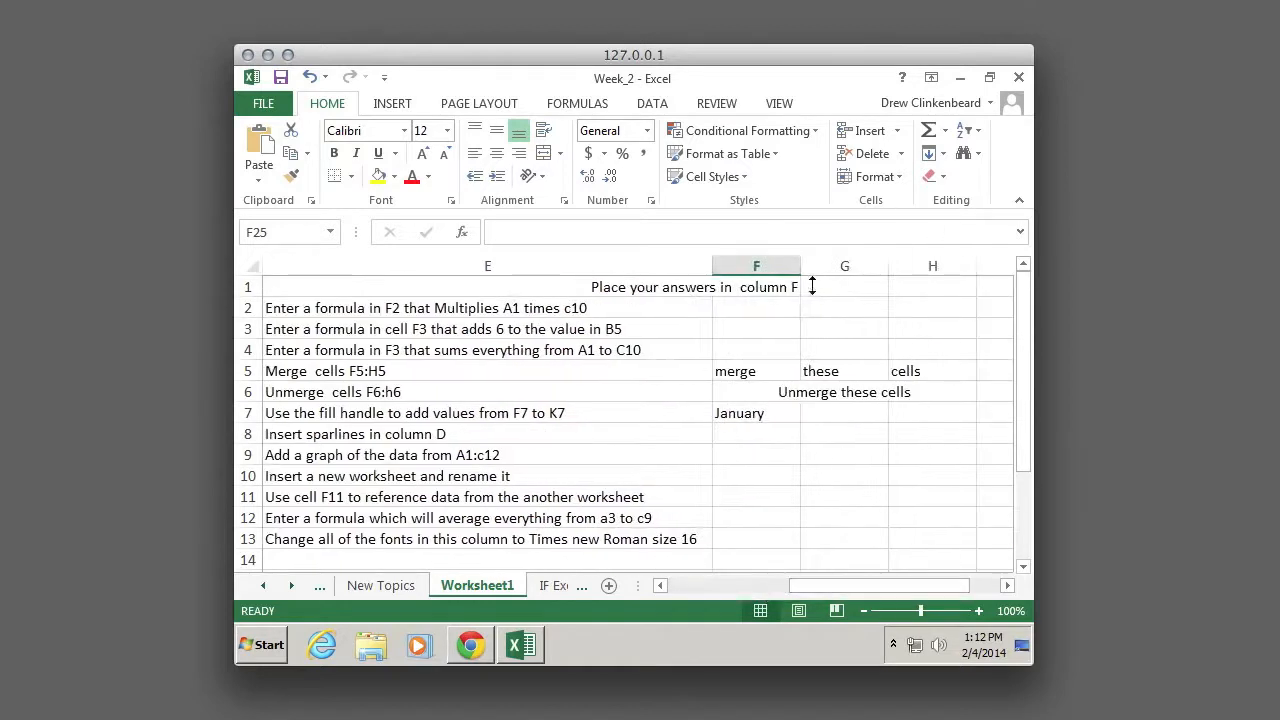
mouse_move(750, 258)
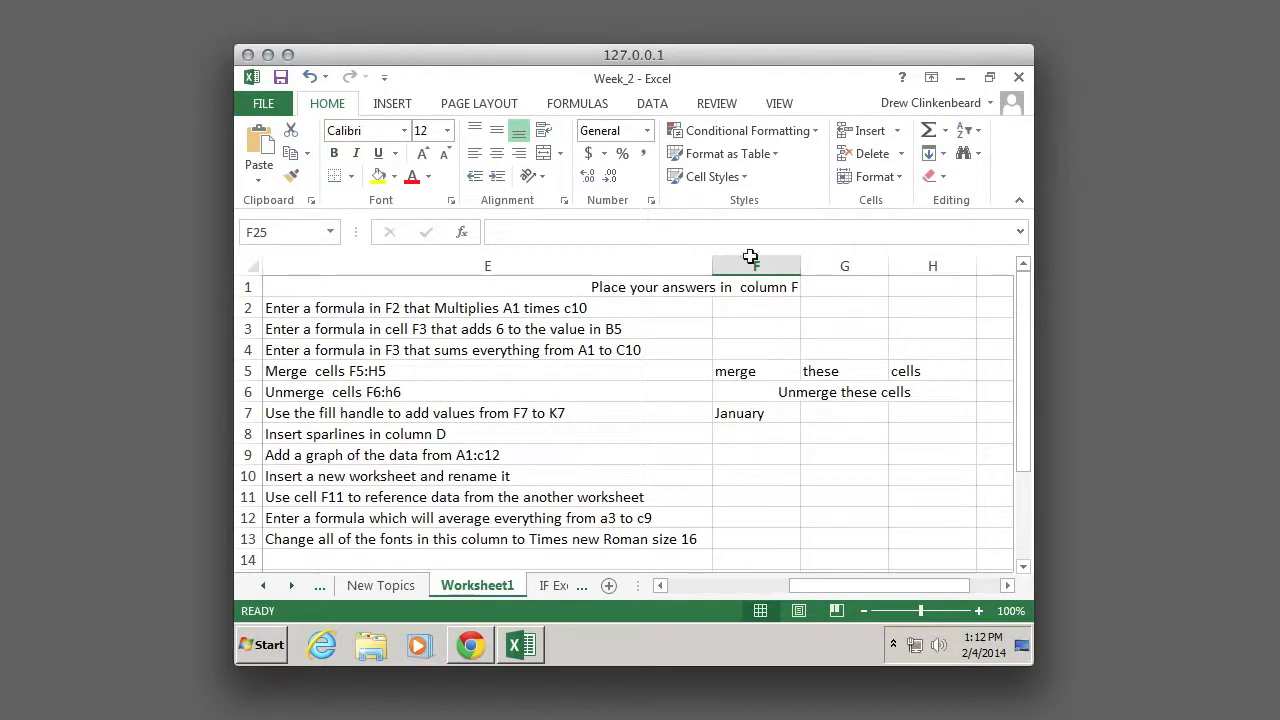
click(756, 308)
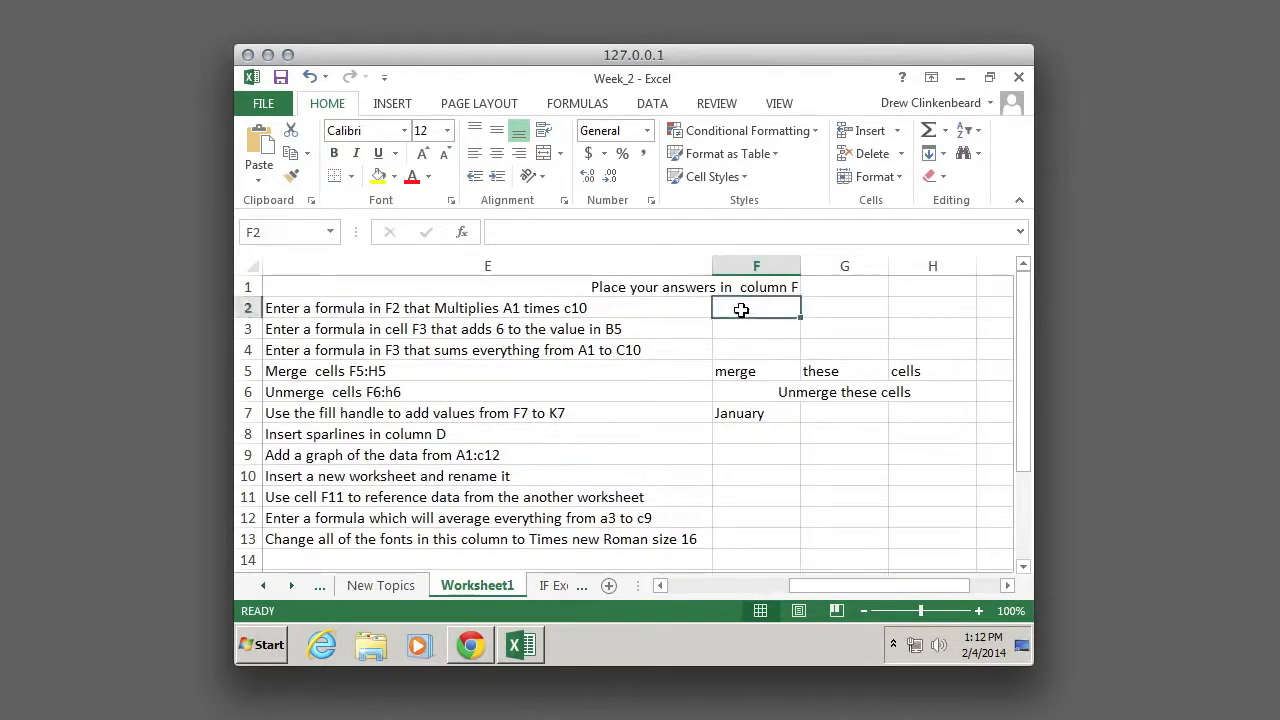
Enter =A1*C10 in F2, showing 108, and select F11 for the next task.
text(=)
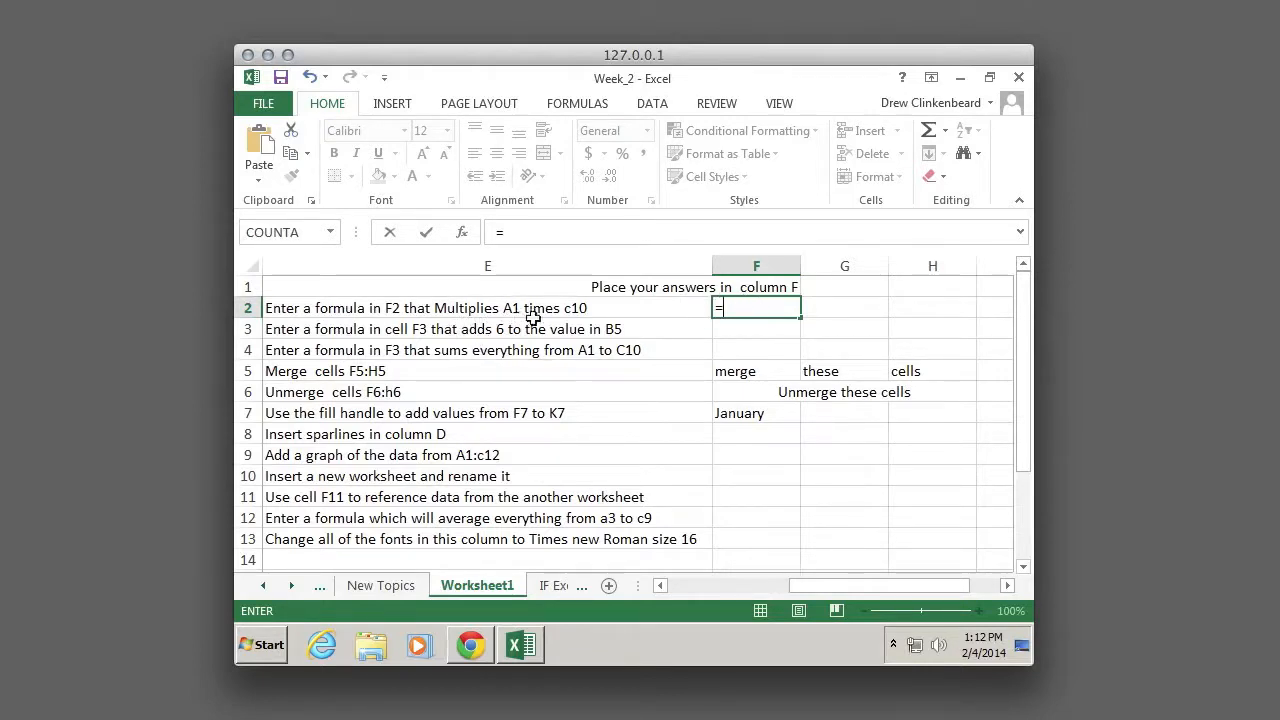
mouse_move(756, 322)
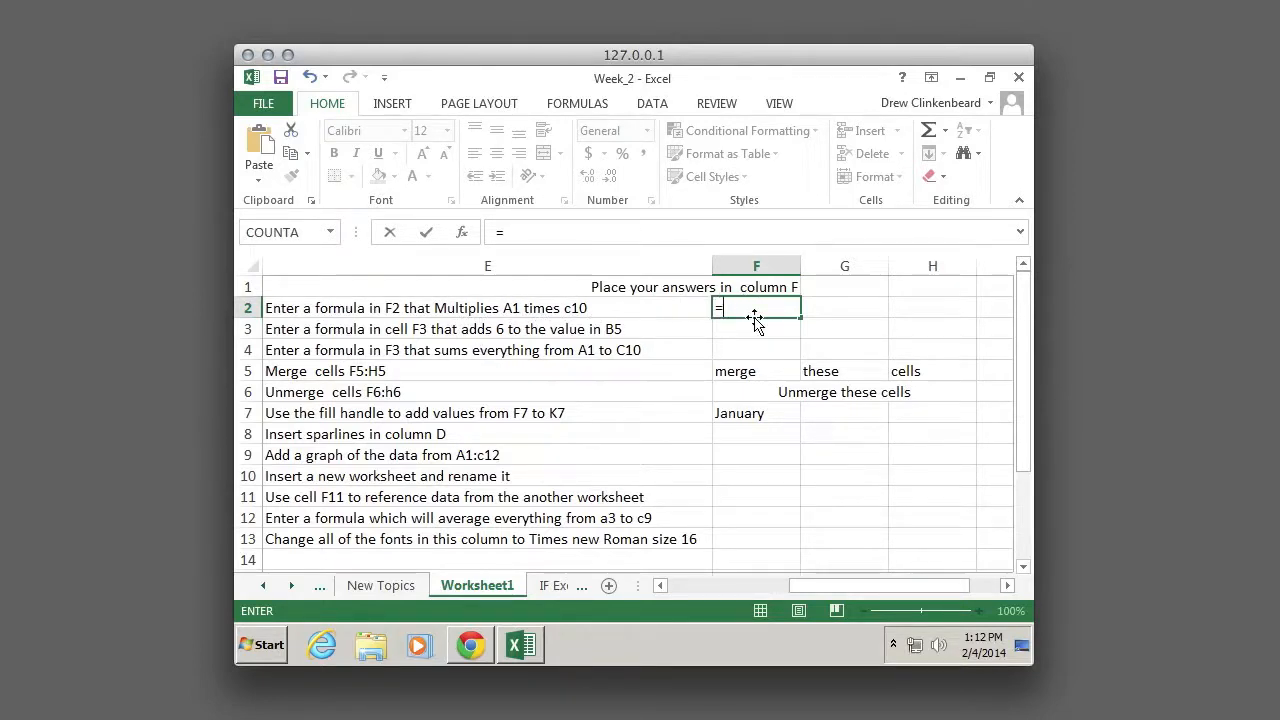
text(a1)
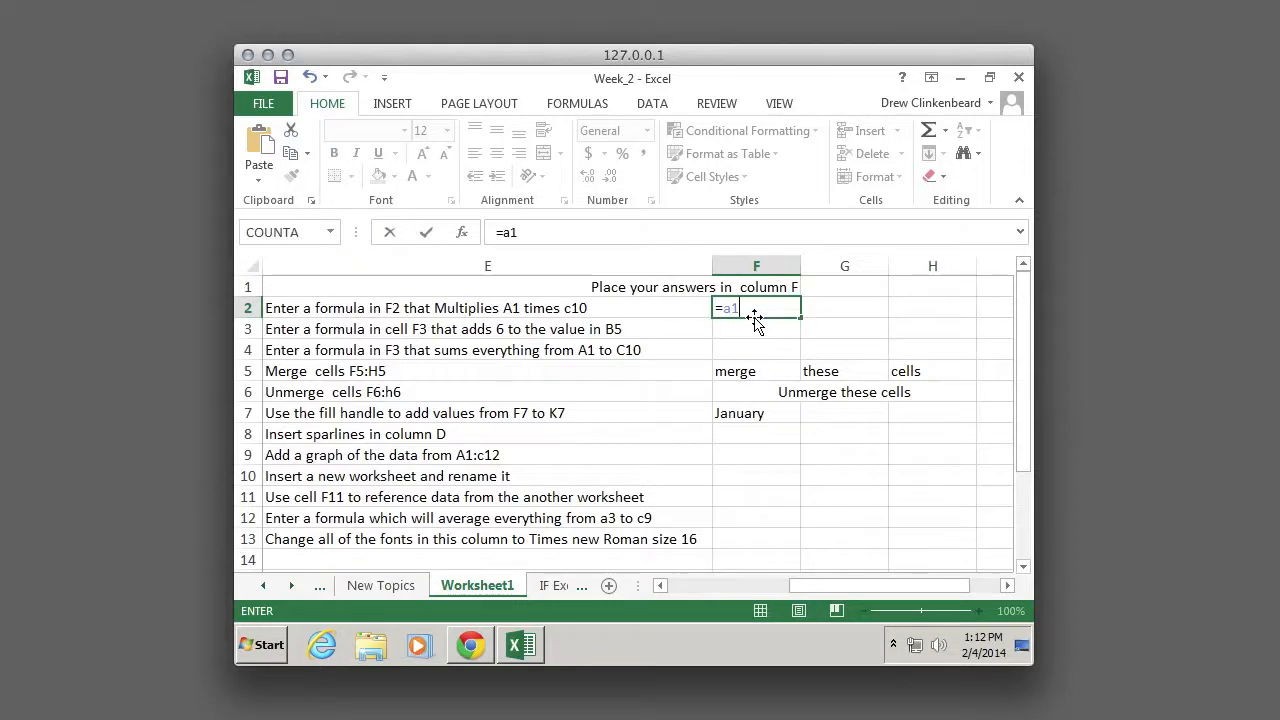
text(*c1)
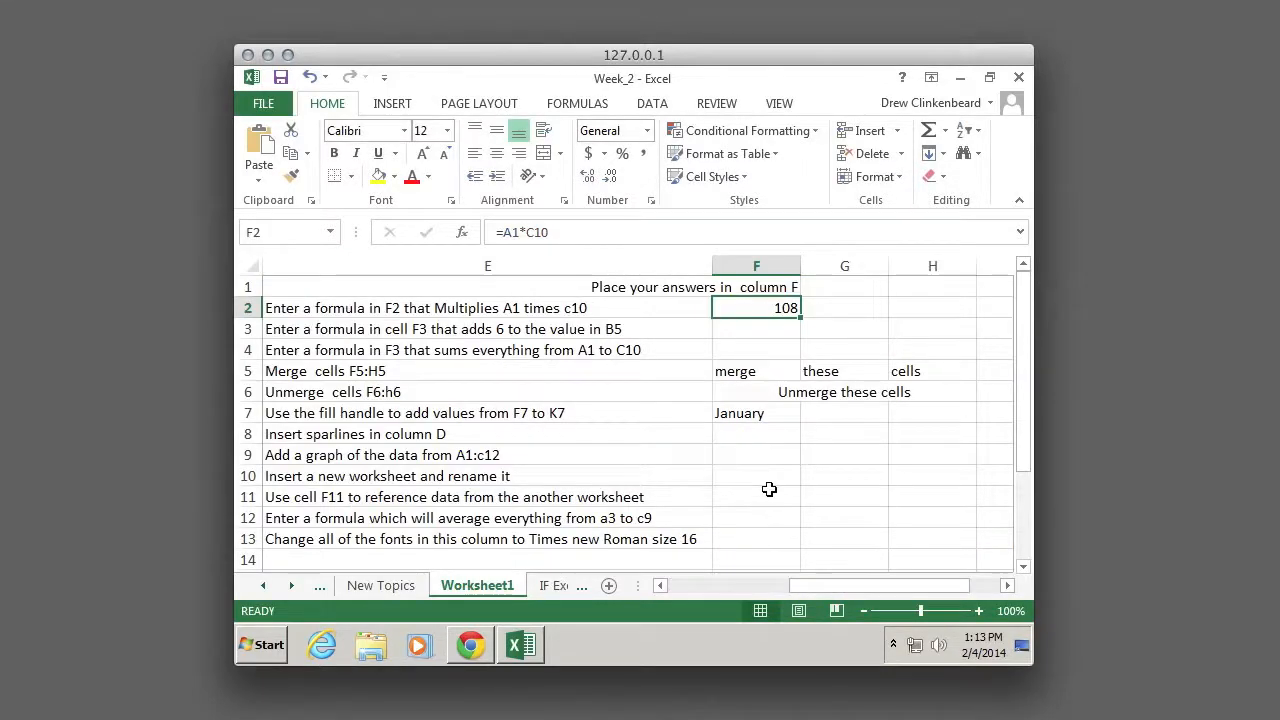
mouse_move(724, 532)
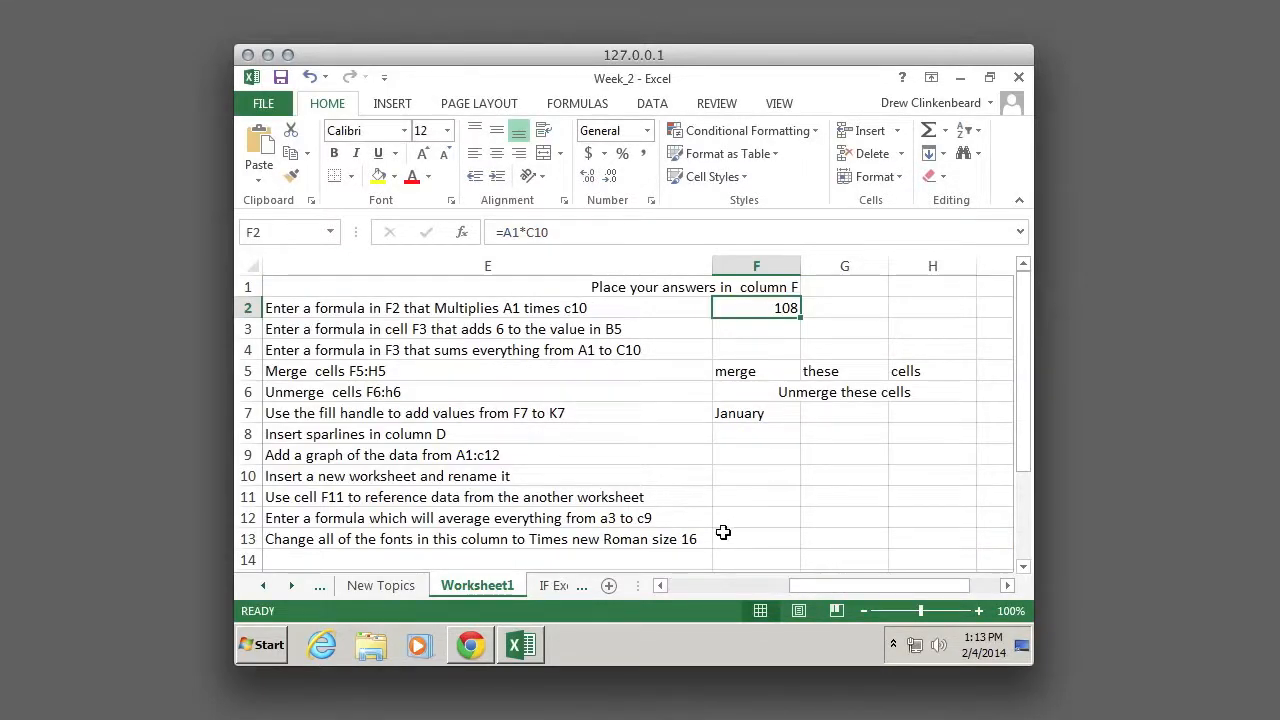
mouse_move(750, 504)
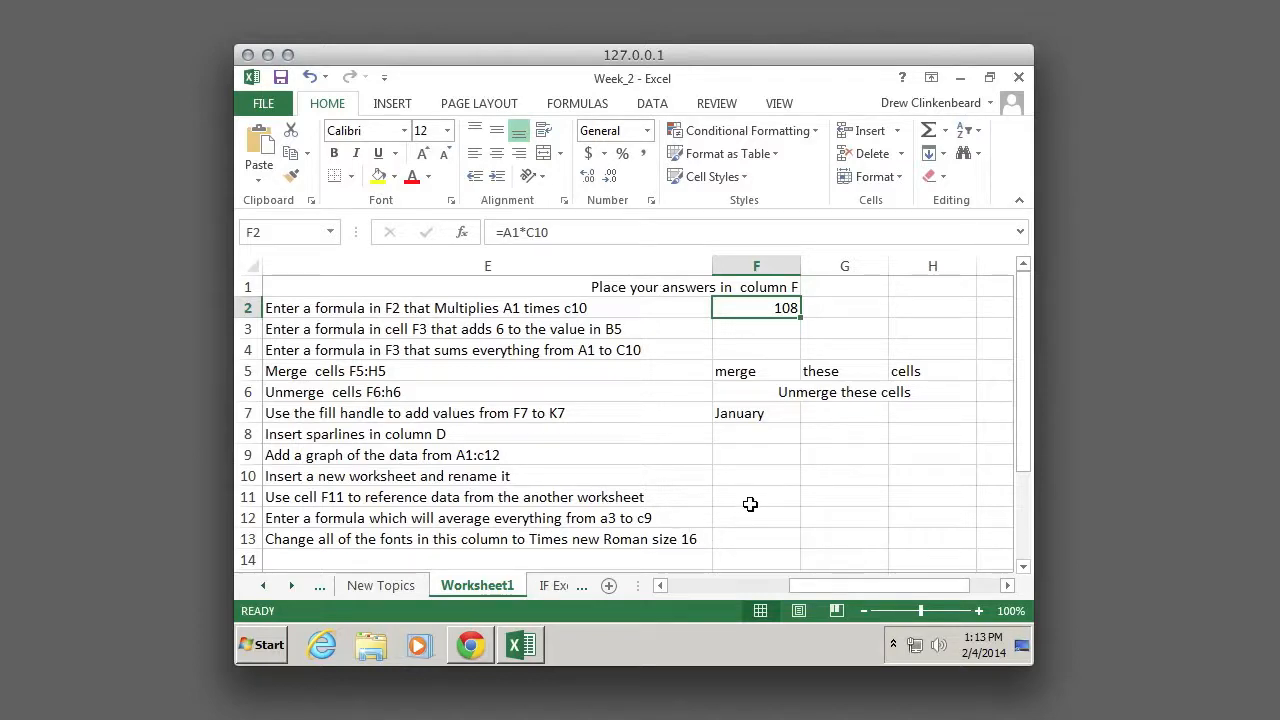
click(754, 496)
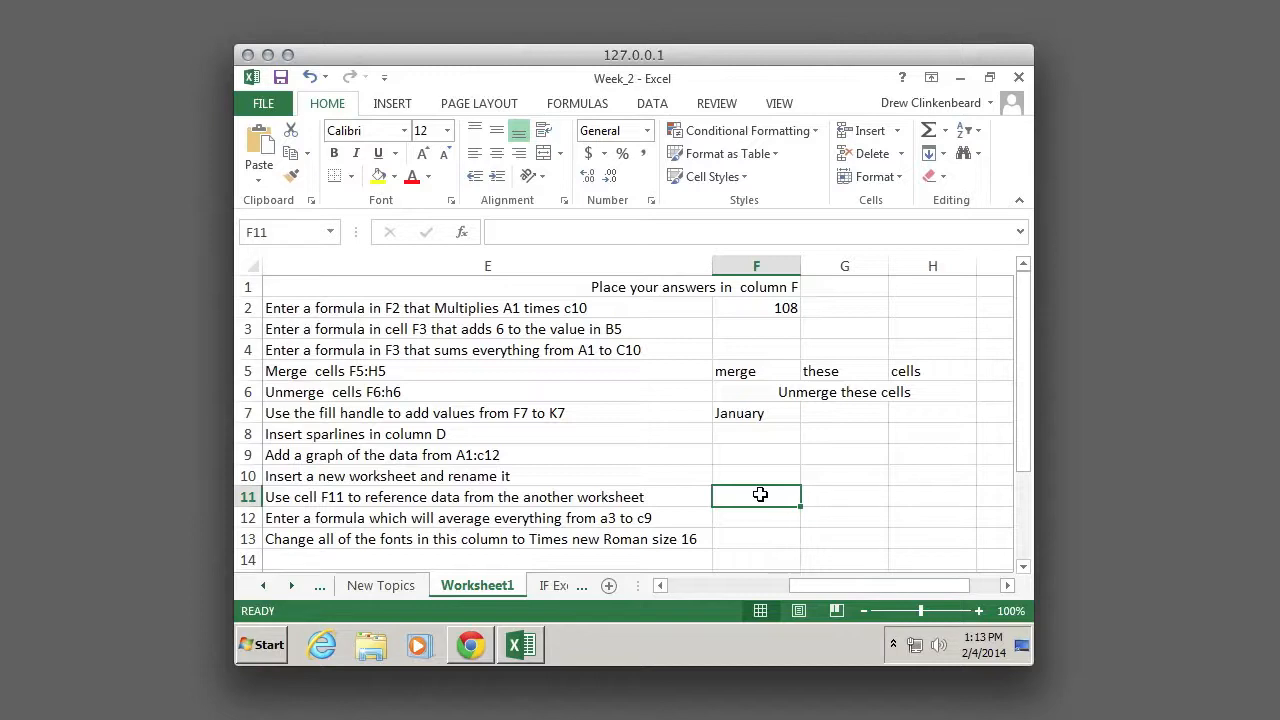
Enter ='New Topics'!A1 in F11 so it displays "Item".
double_click(756, 496)
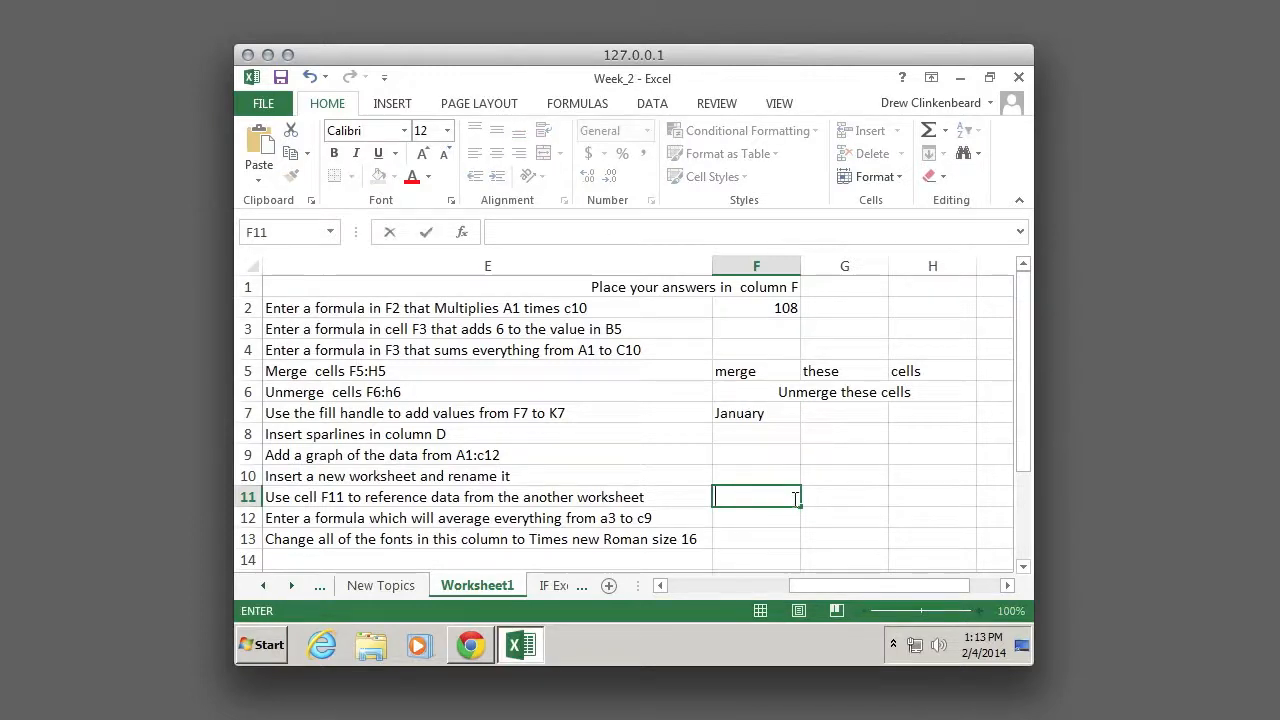
text(=')
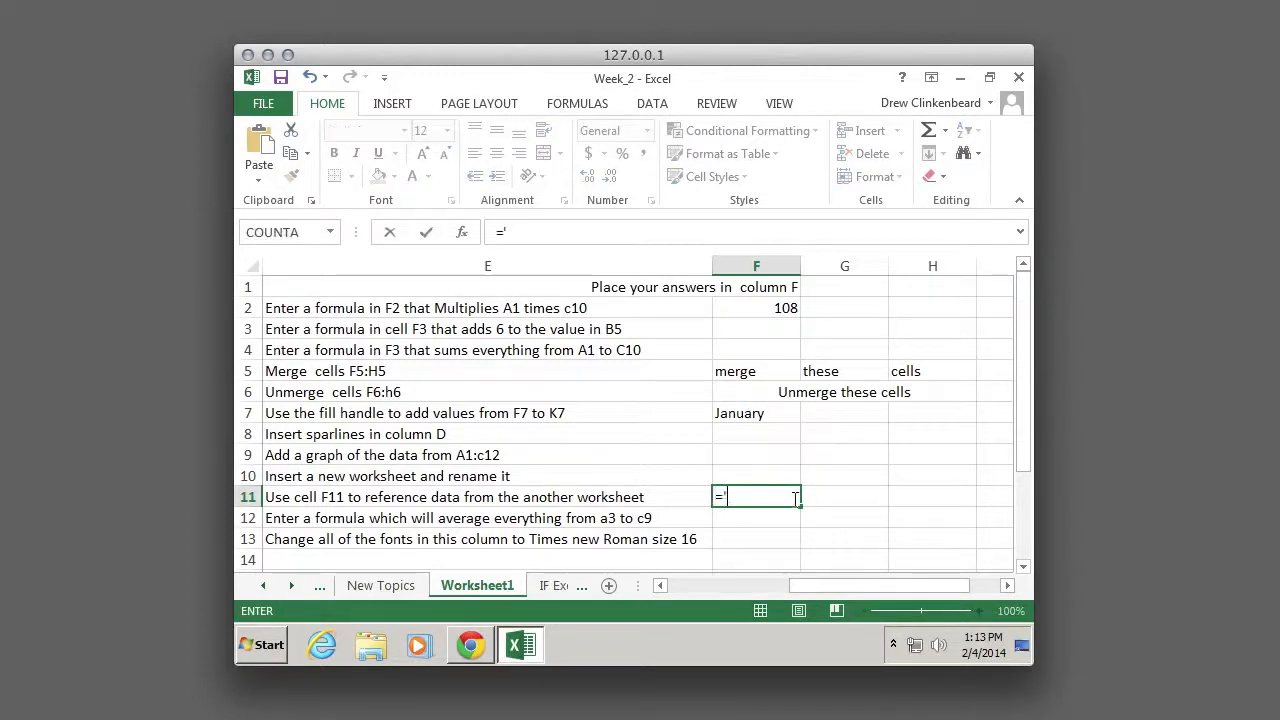
text(New)
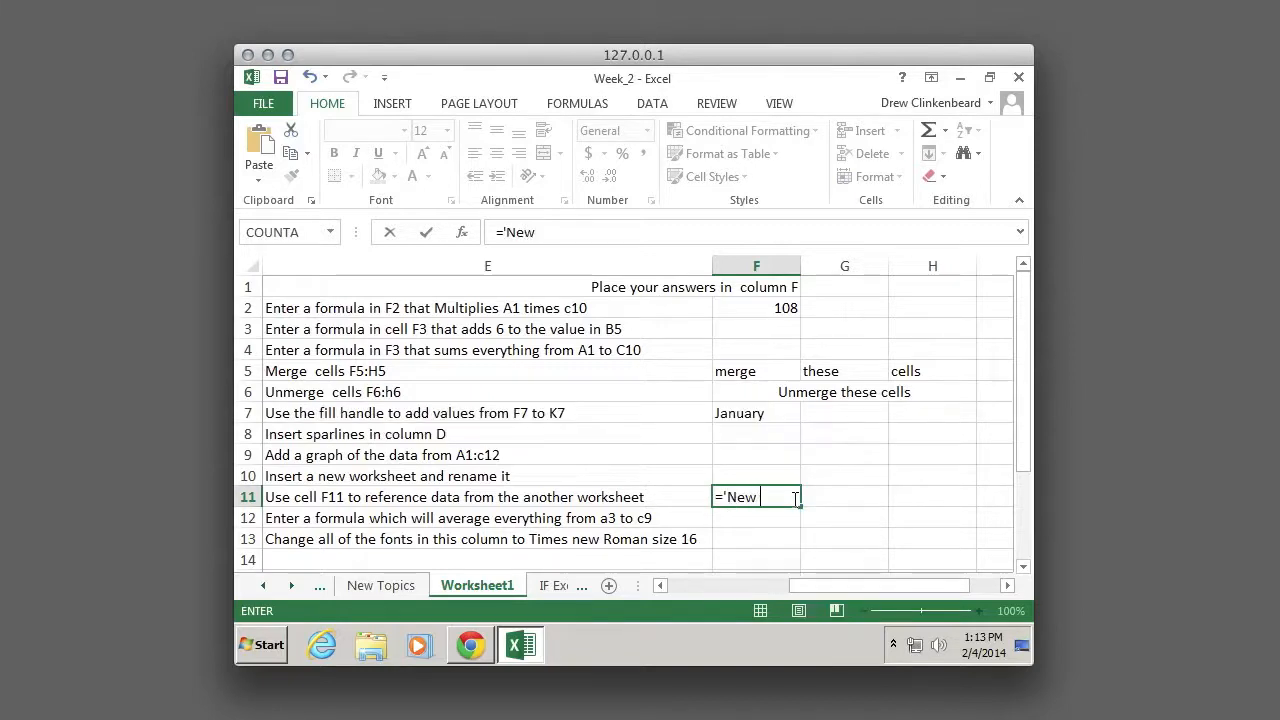
text(Topic)
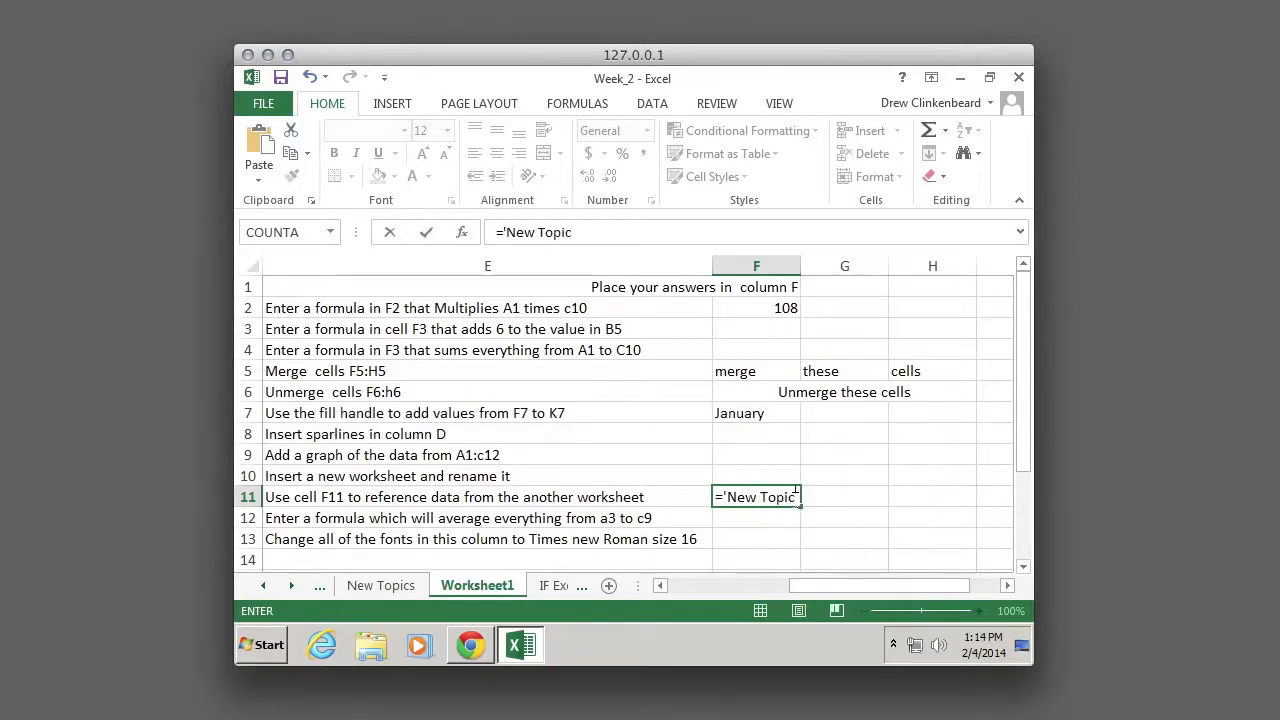
text(s'!)
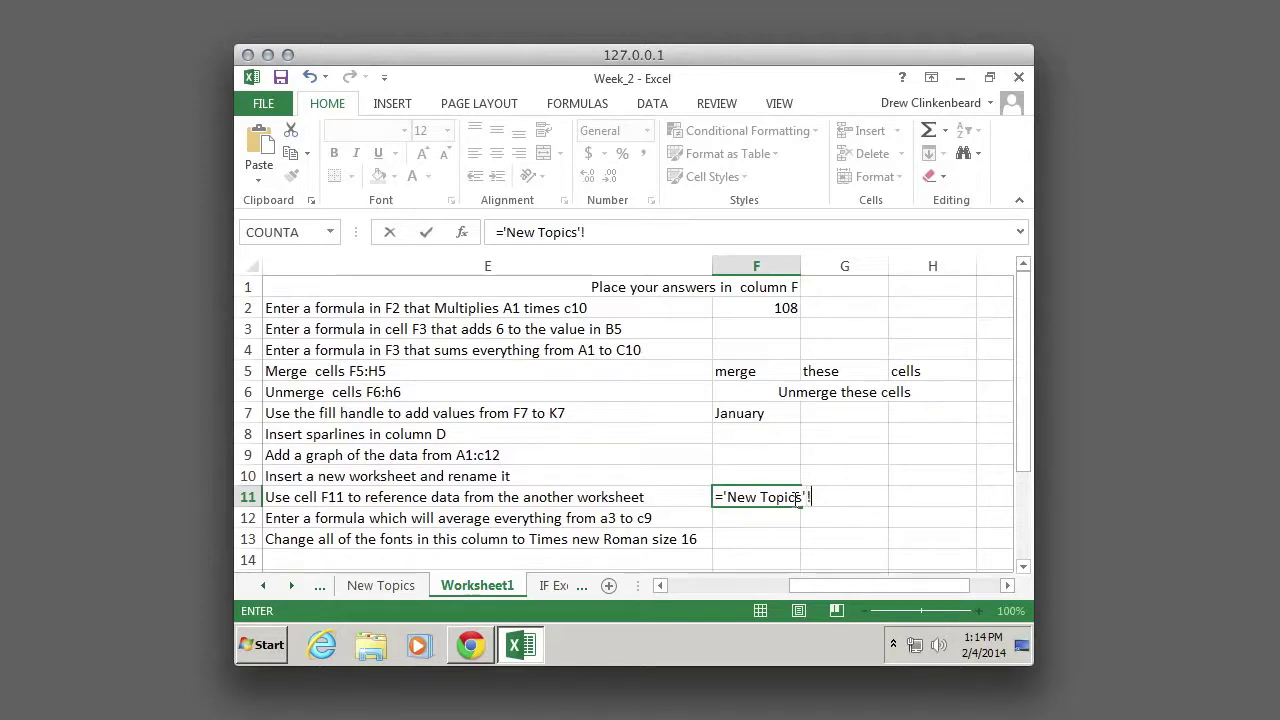
text(a1)
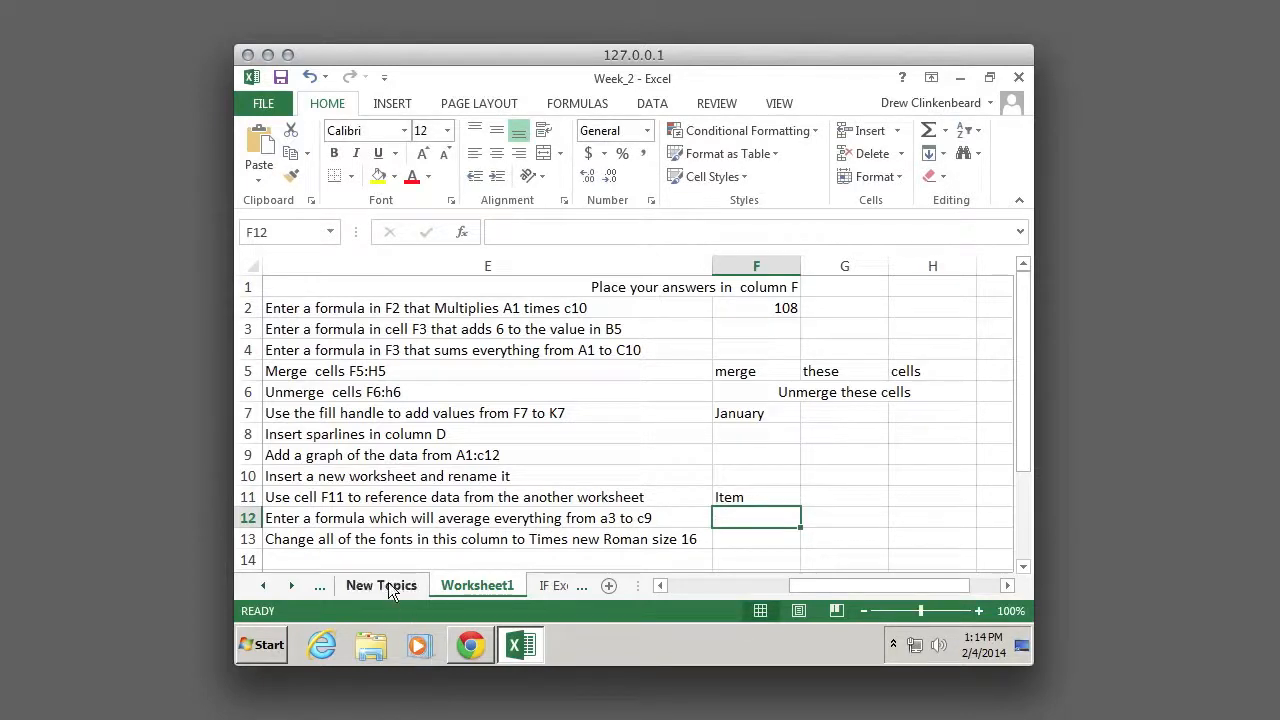
Move from Worksheet1 to the IF Exercise sheet of the workbook.
click(380, 584)
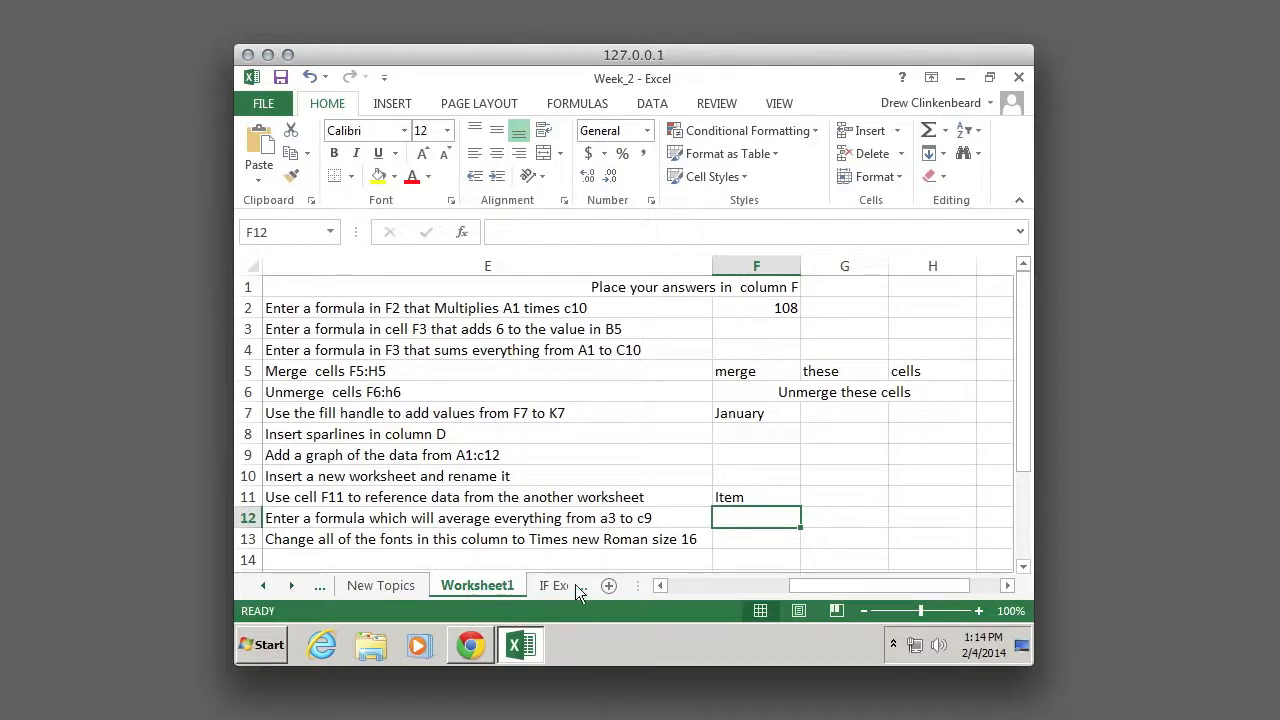
click(552, 584)
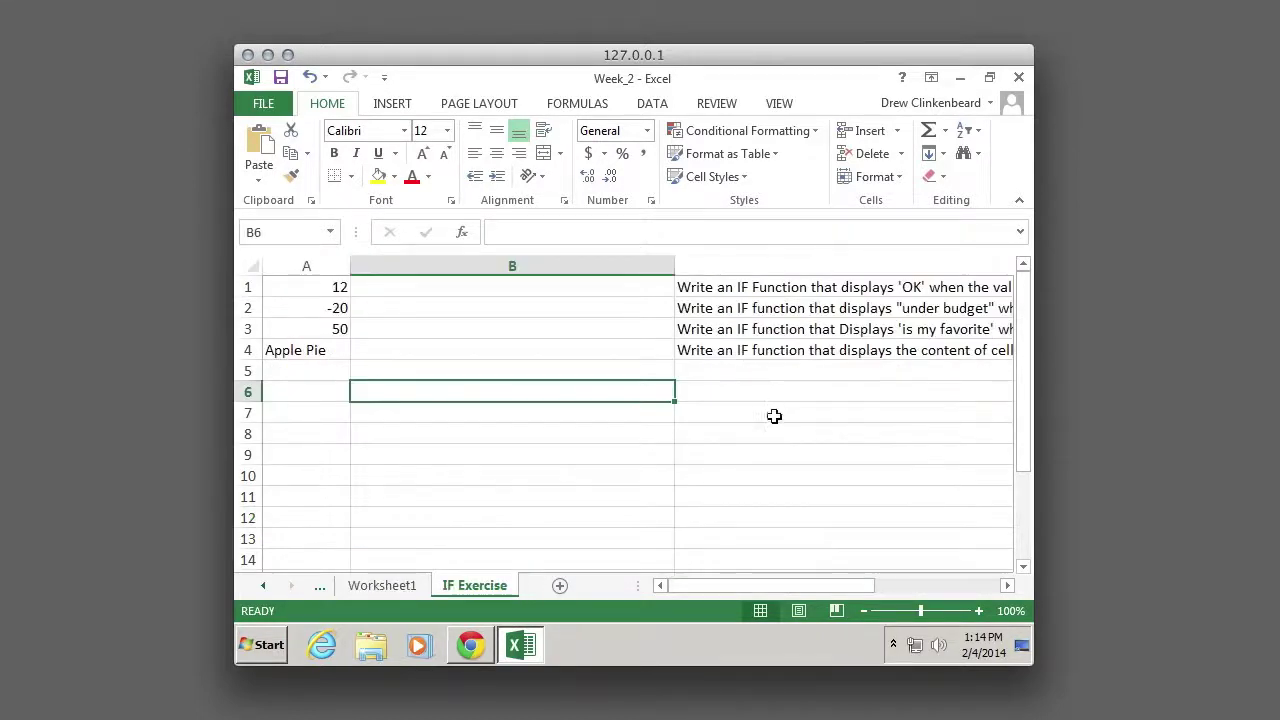